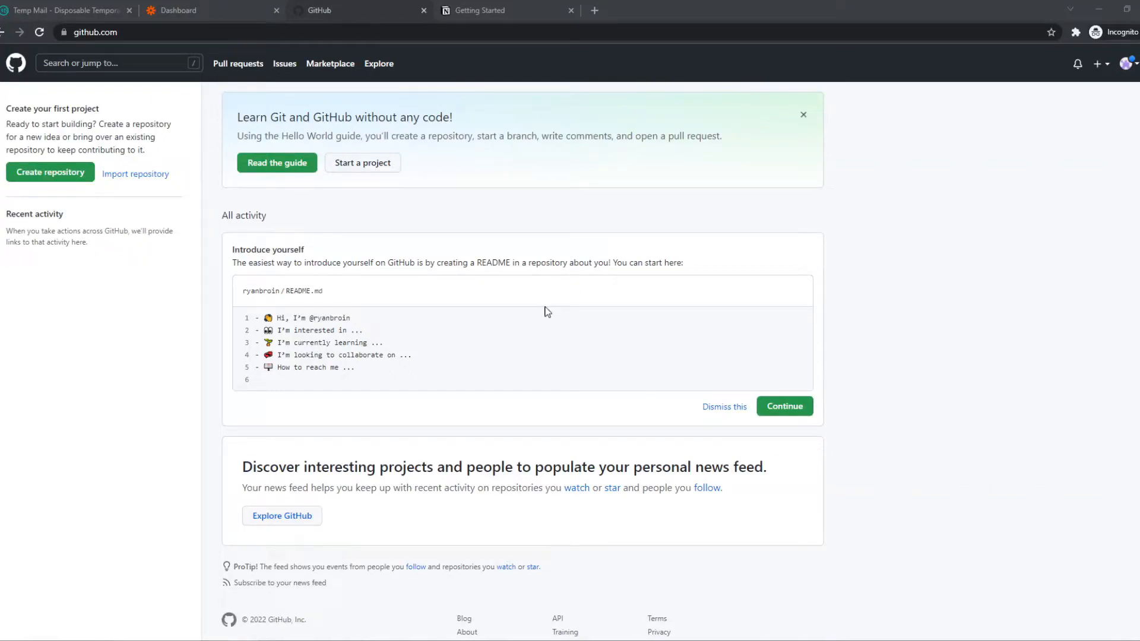
# Review the GitHub and Notion Getting Started pages, then show the Zapier dashboard.
pyautogui.click(479, 11)
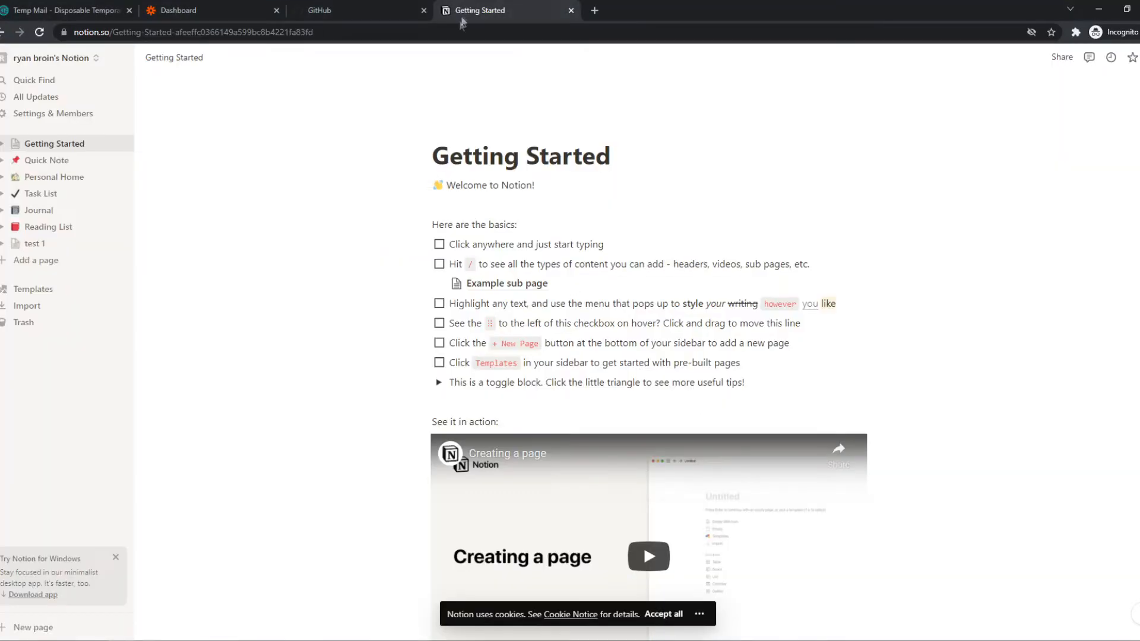
pyautogui.moveTo(319, 179)
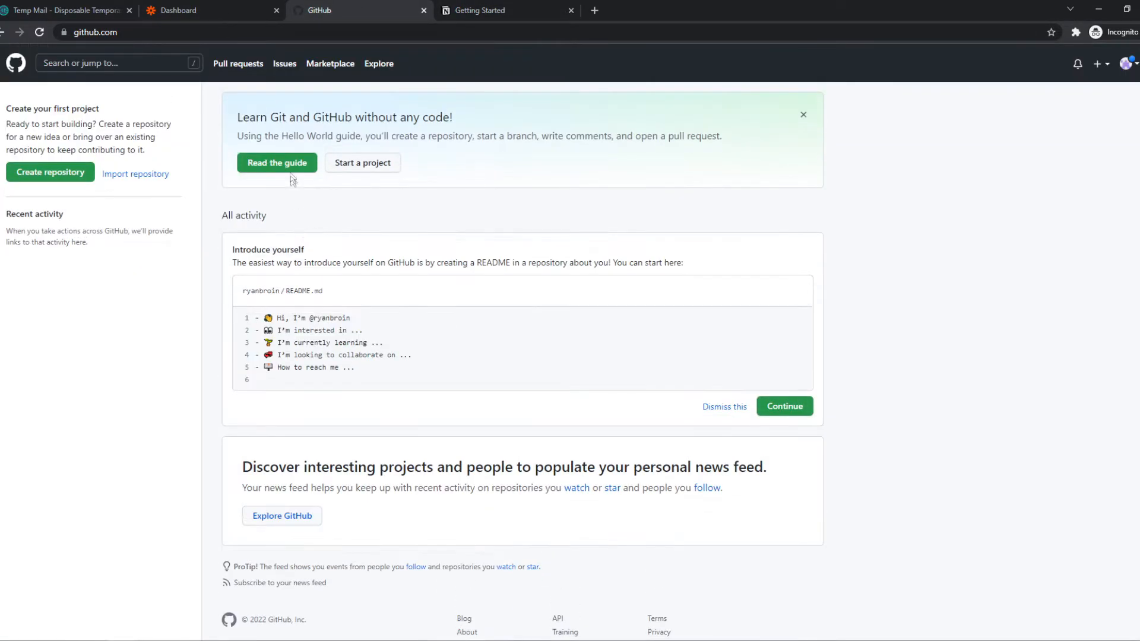
pyautogui.click(506, 11)
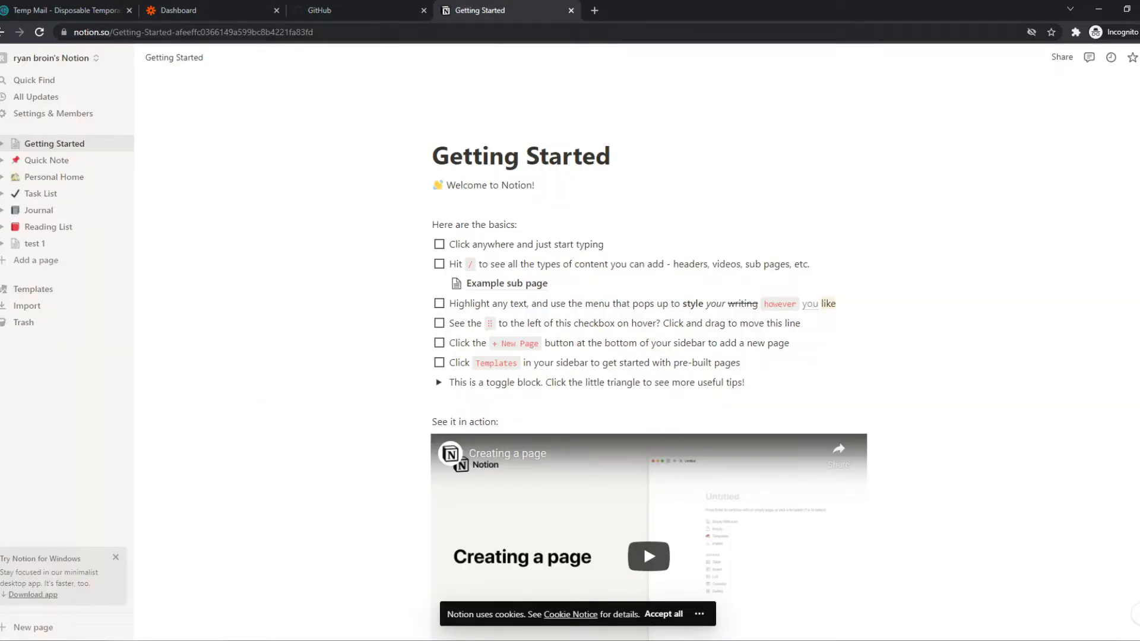
pyautogui.click(211, 11)
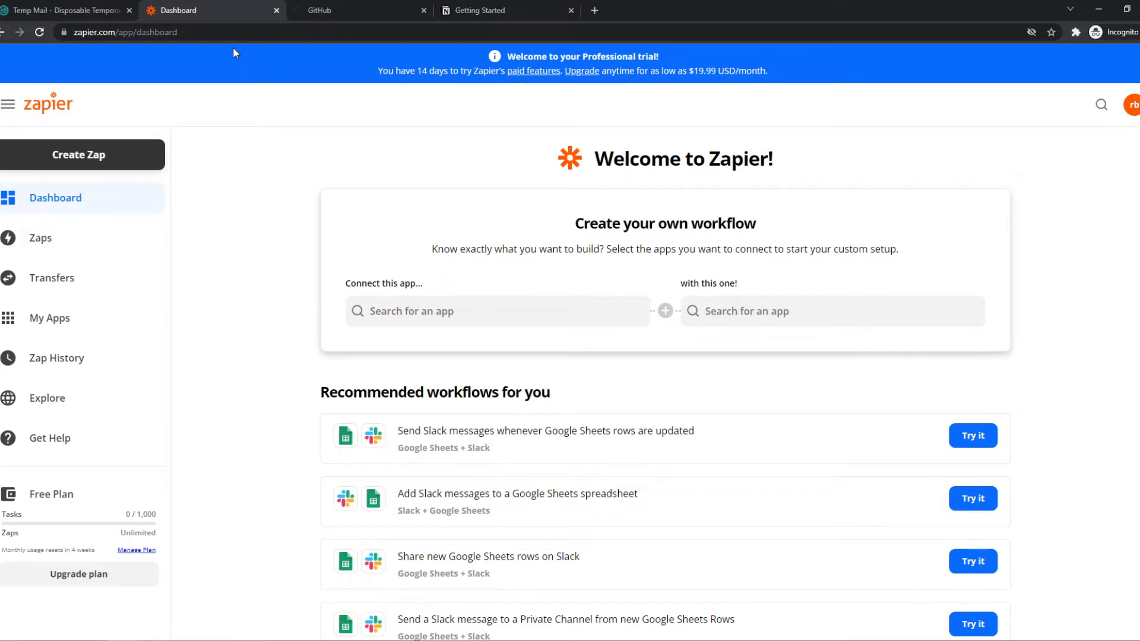
pyautogui.moveTo(248, 164)
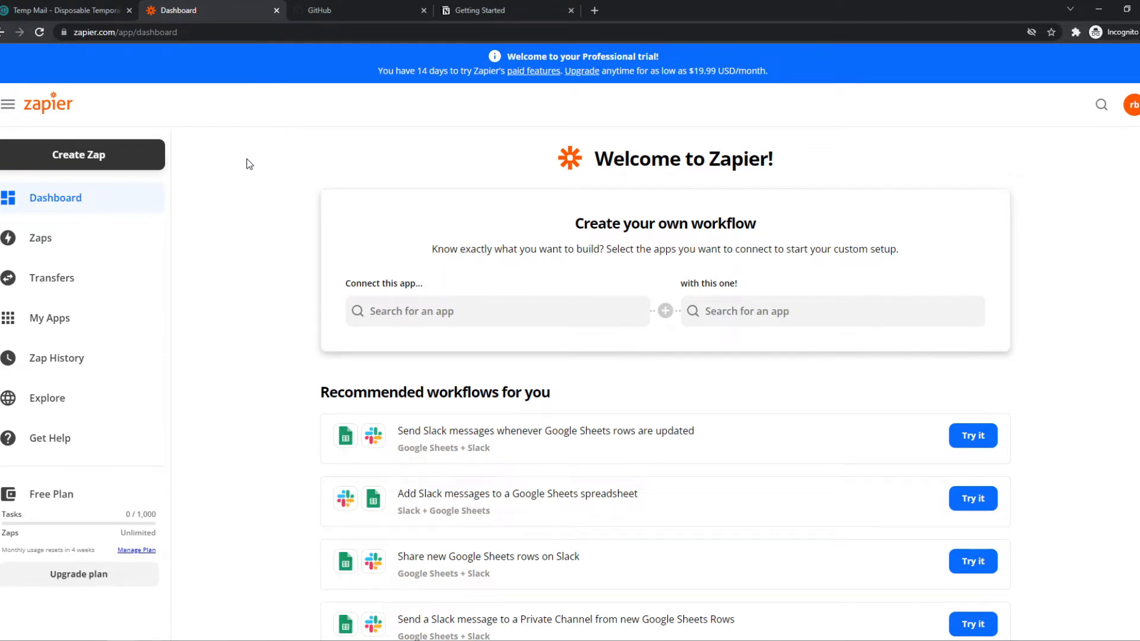
pyautogui.moveTo(180, 282)
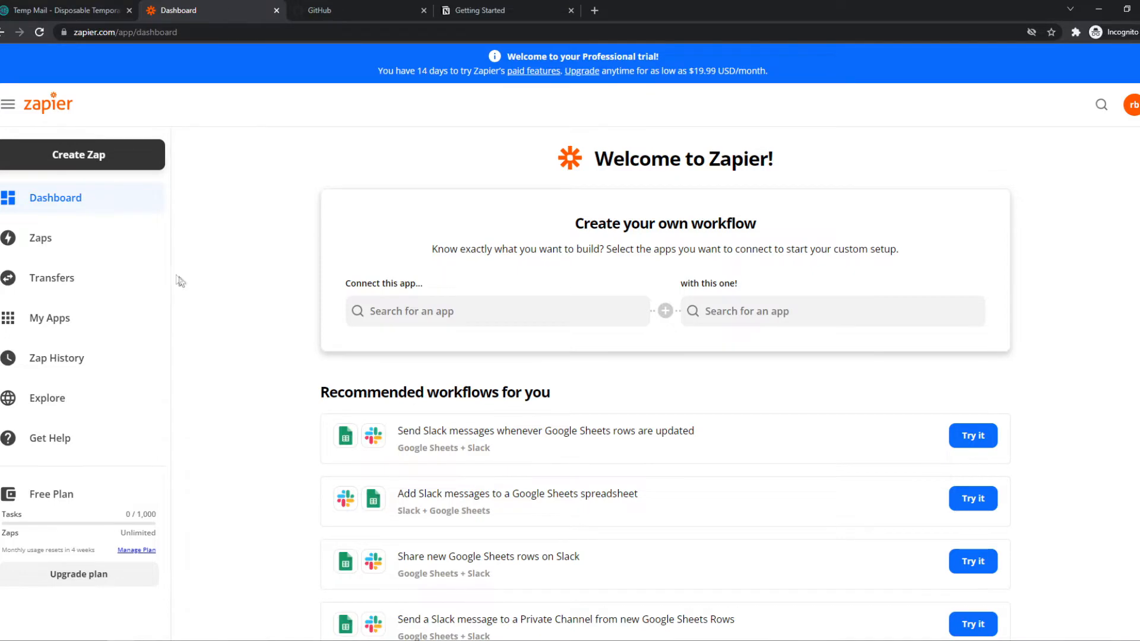
pyautogui.moveTo(458, 175)
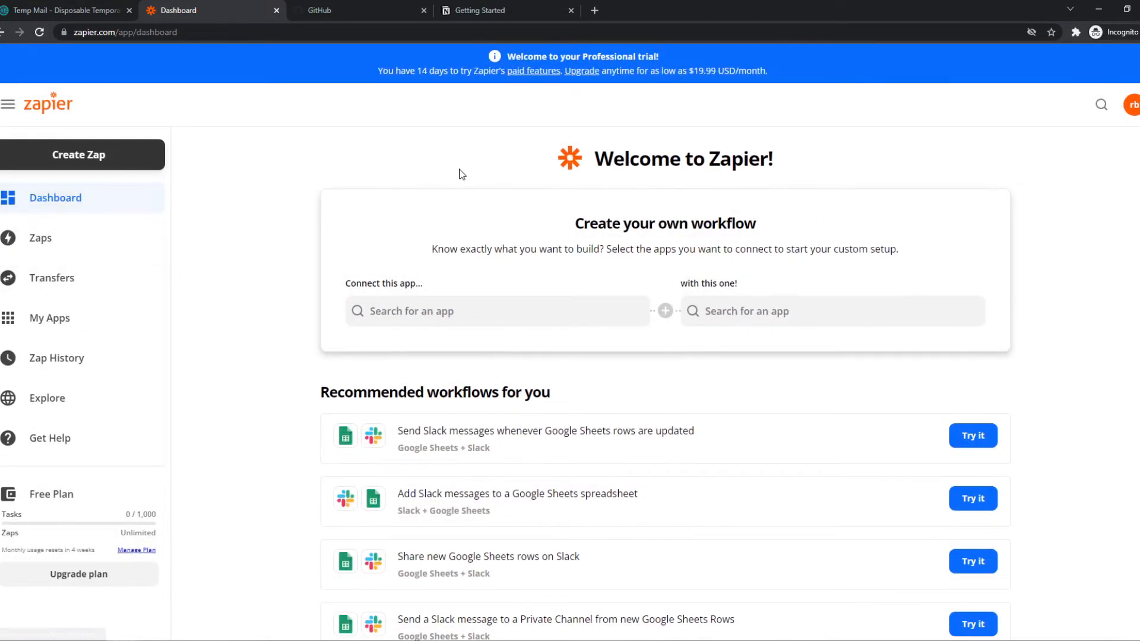
pyautogui.moveTo(1005, 472)
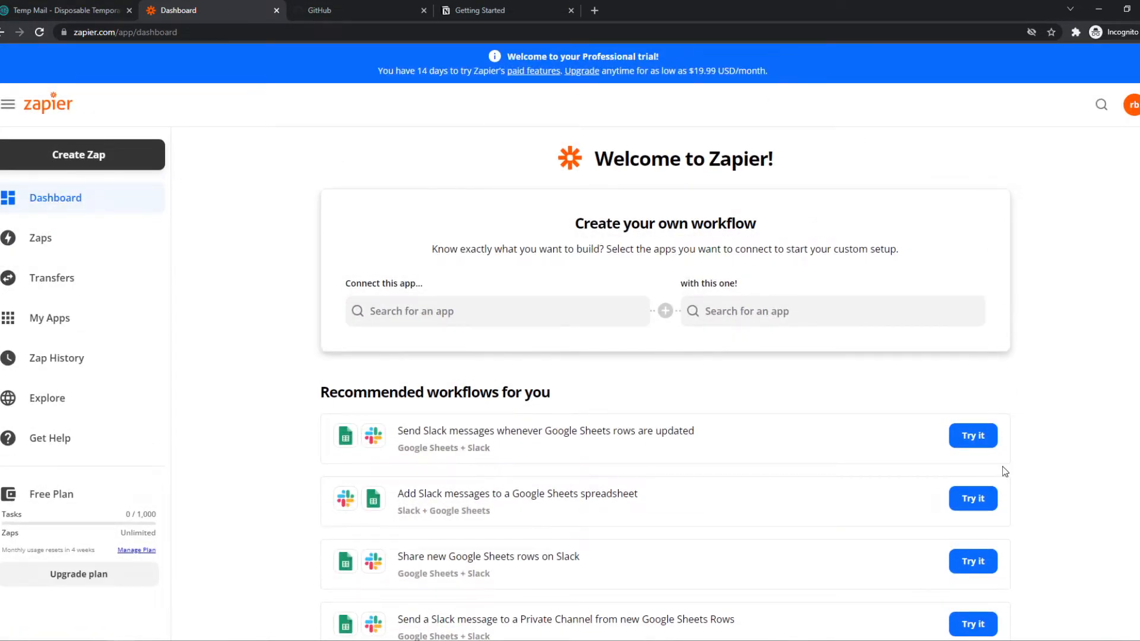
pyautogui.moveTo(93, 162)
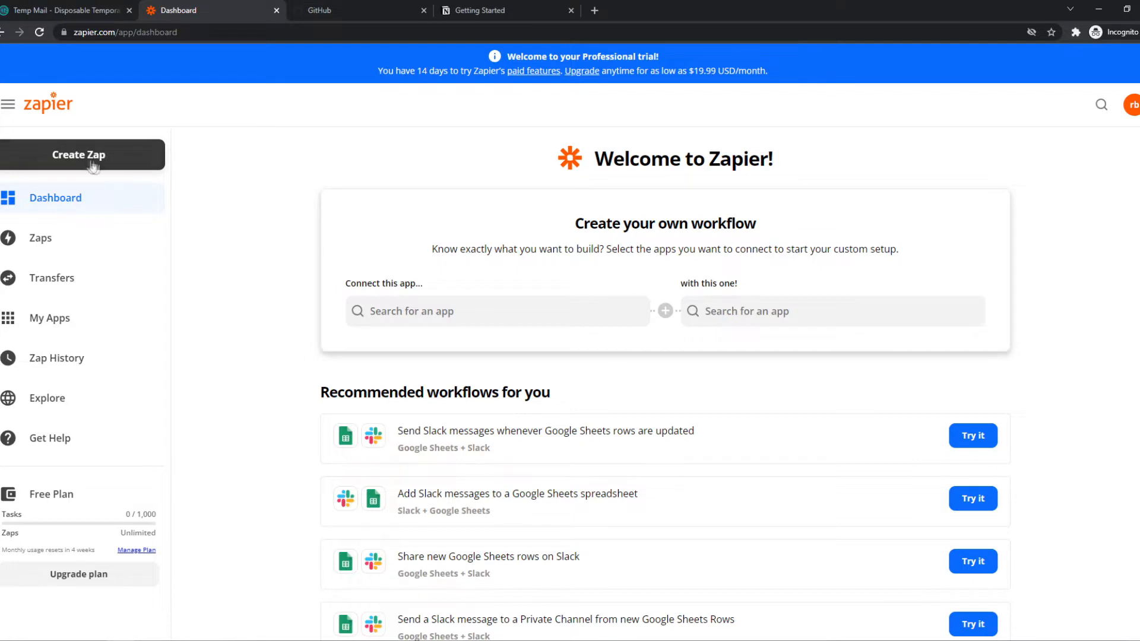
# Create a new zap with GitHub as trigger app and New Organization as the trigger event.
pyautogui.click(78, 155)
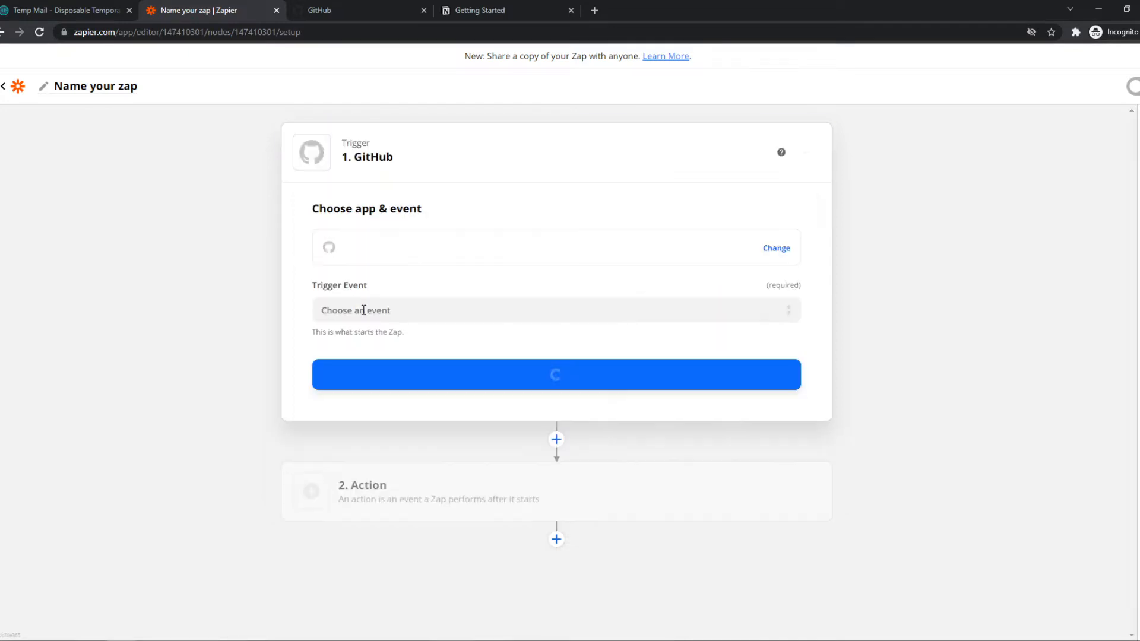
pyautogui.click(555, 310)
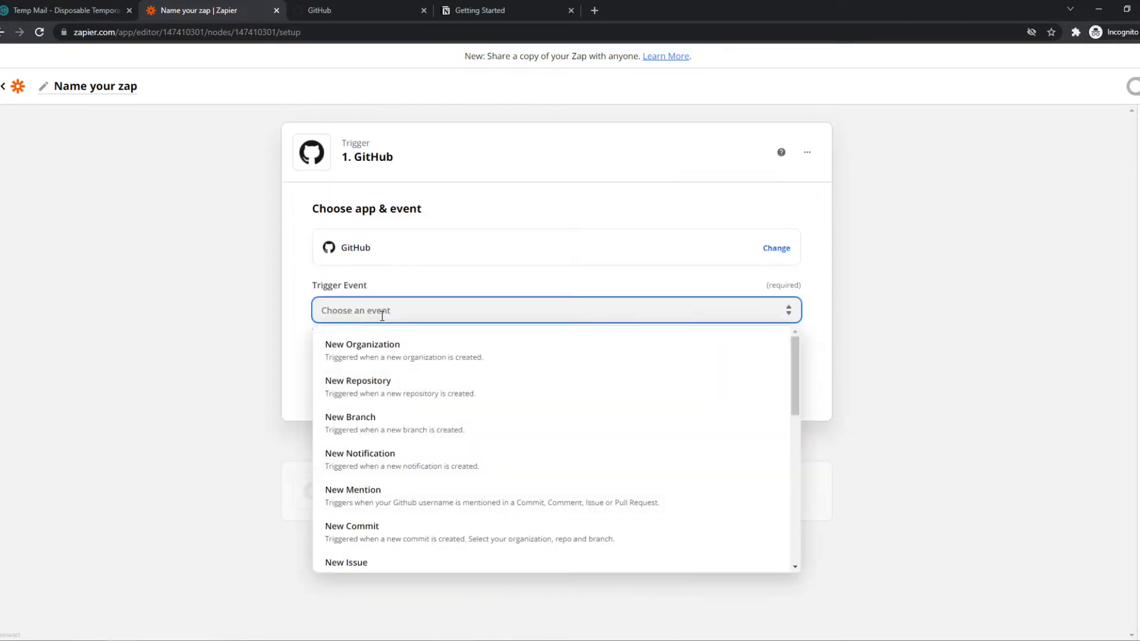
pyautogui.scroll(-3)
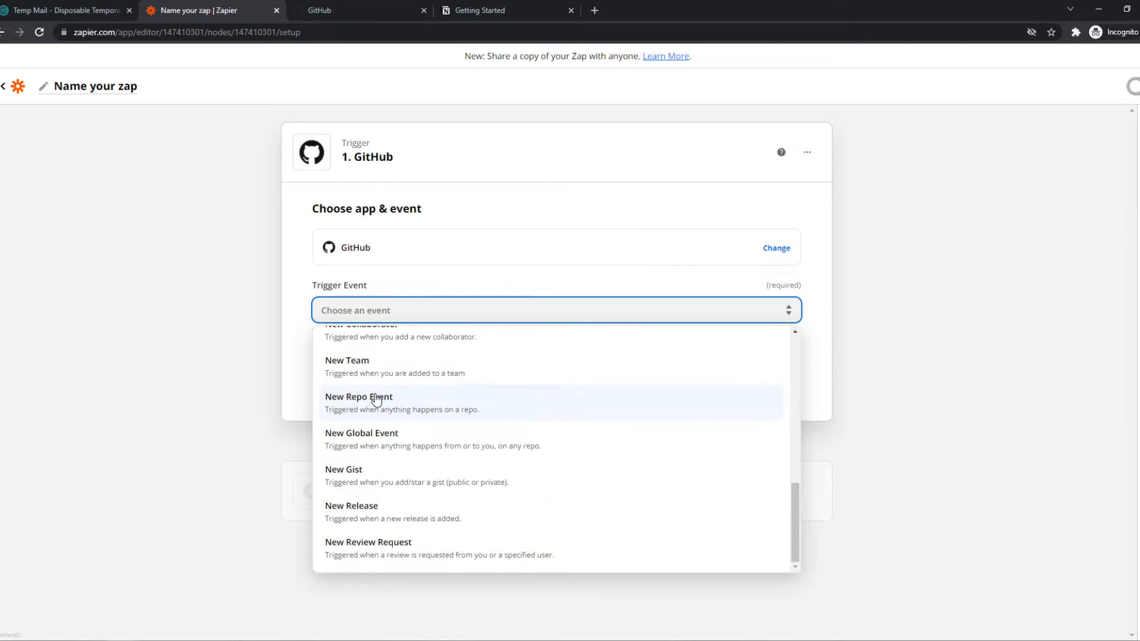
pyautogui.scroll(3)
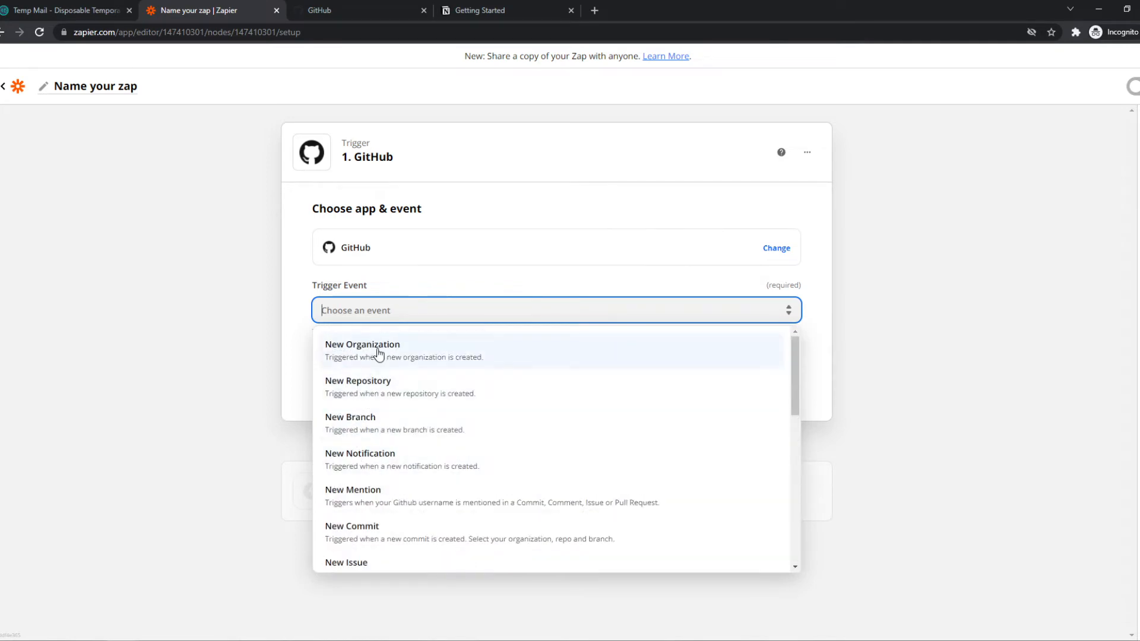
pyautogui.moveTo(374, 367)
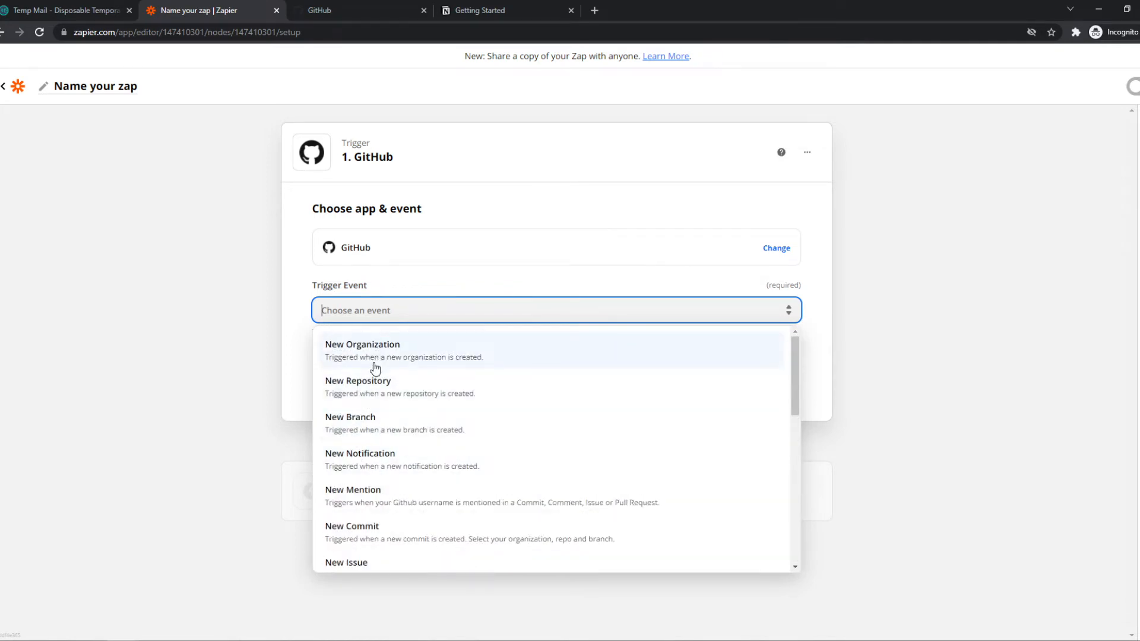
pyautogui.click(363, 349)
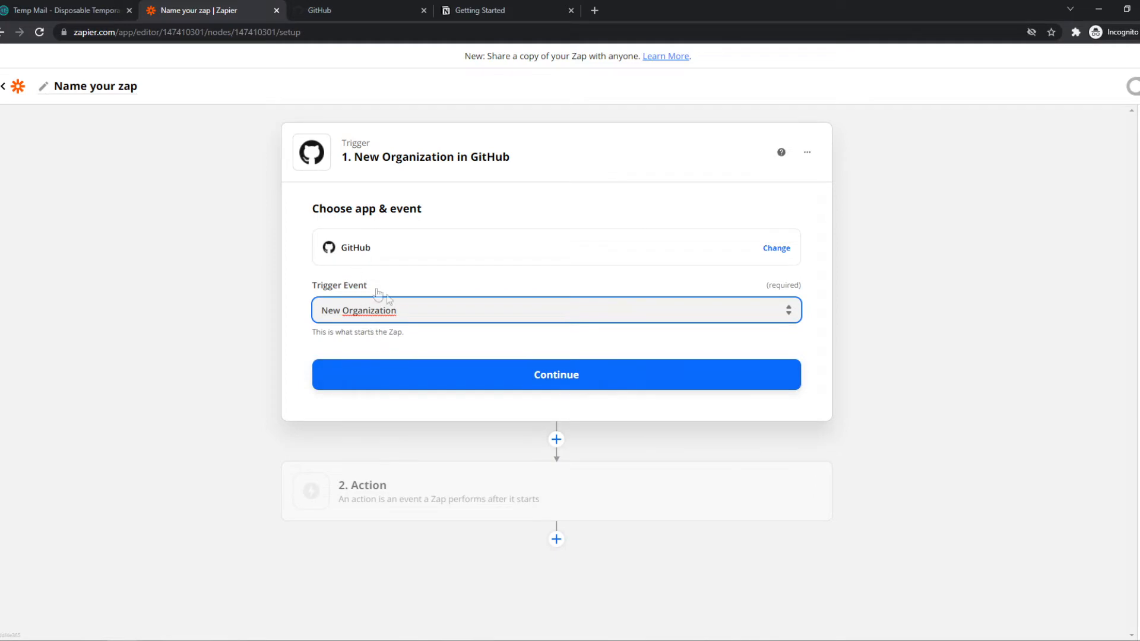
# Authorize Zapier on the GitHub account and proceed to the trigger test.
pyautogui.click(556, 374)
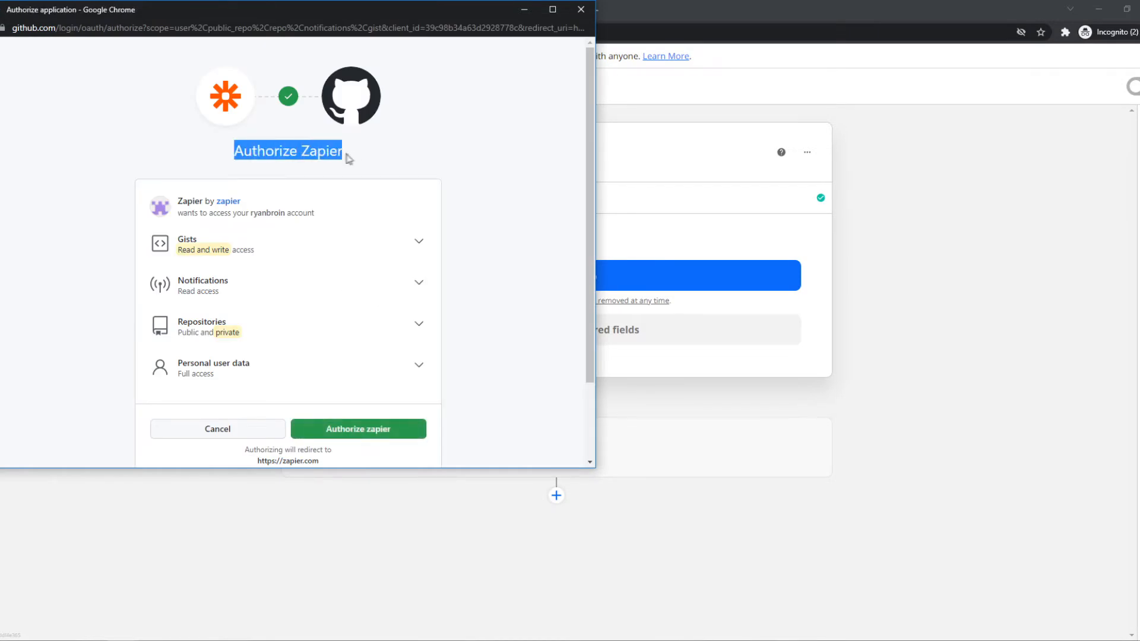
pyautogui.scroll(-3)
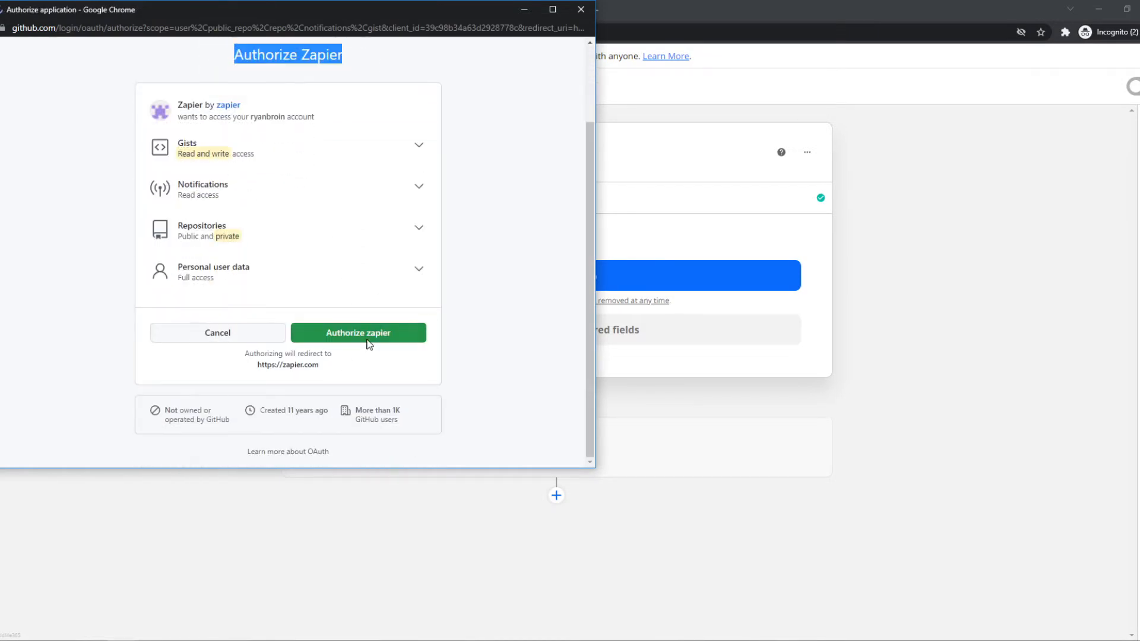
pyautogui.click(358, 333)
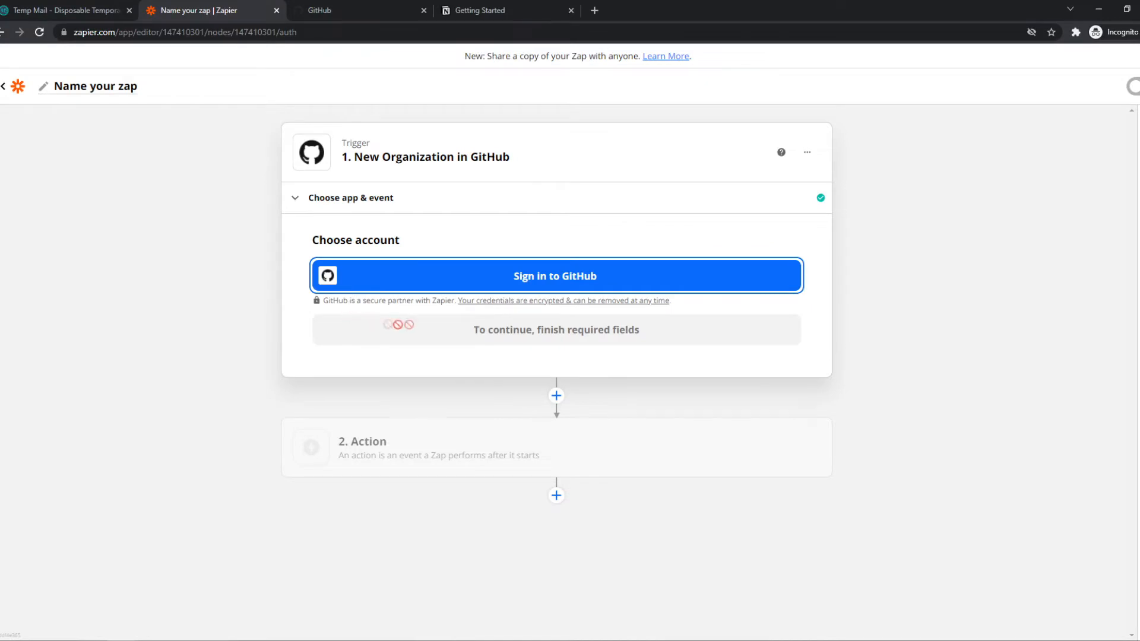
pyautogui.click(554, 276)
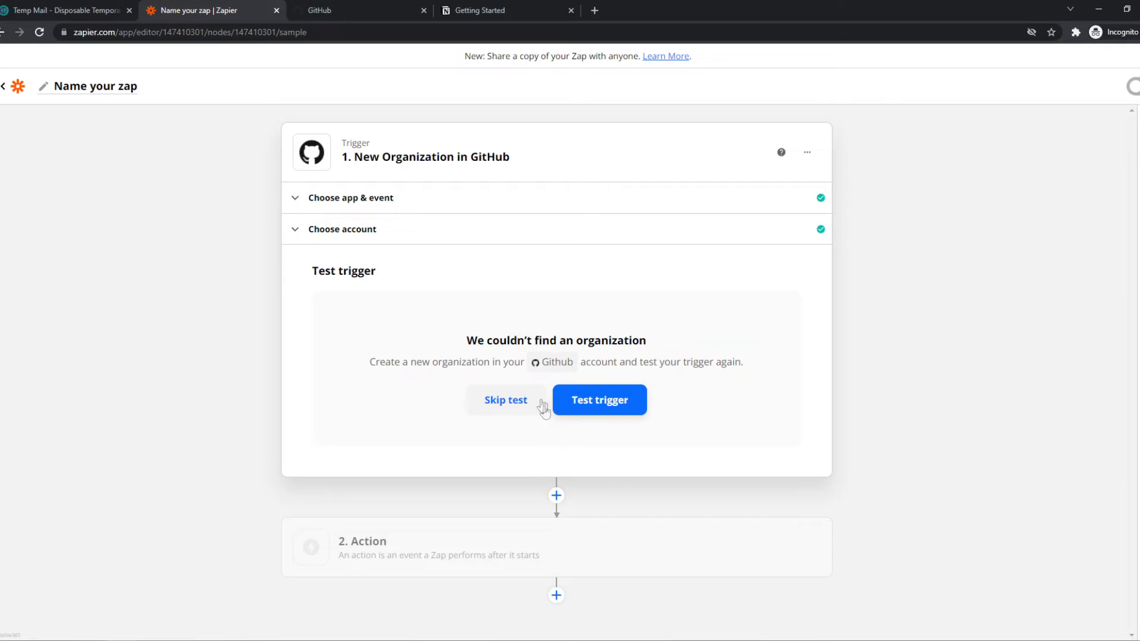
pyautogui.moveTo(410, 6)
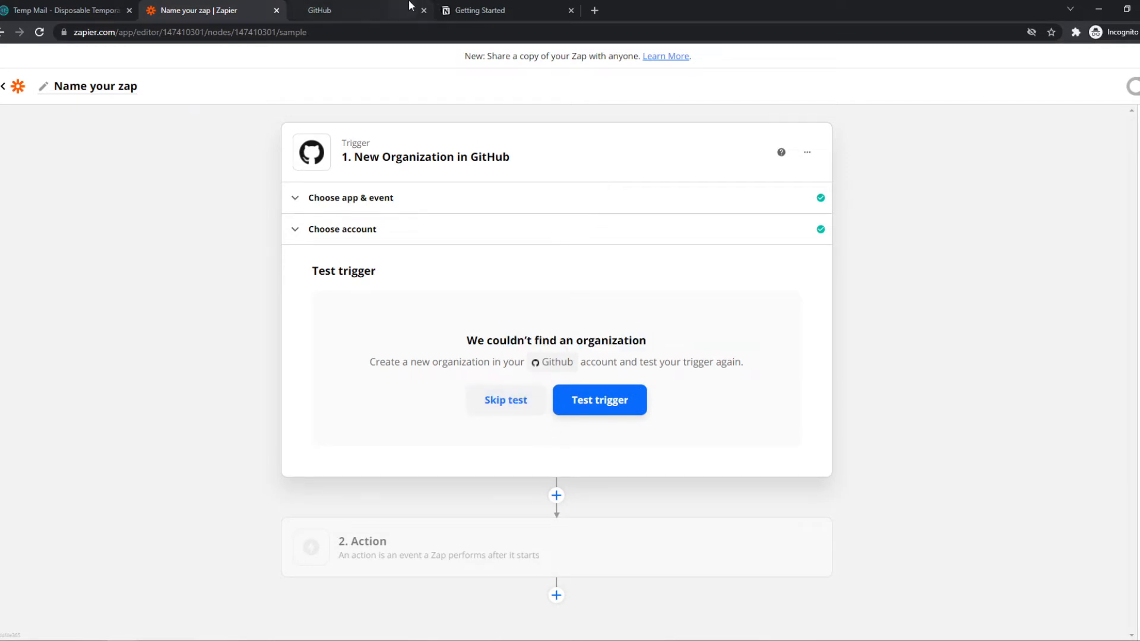
# Start a new GitHub organization and enter 'test' as its name details.
pyautogui.click(318, 11)
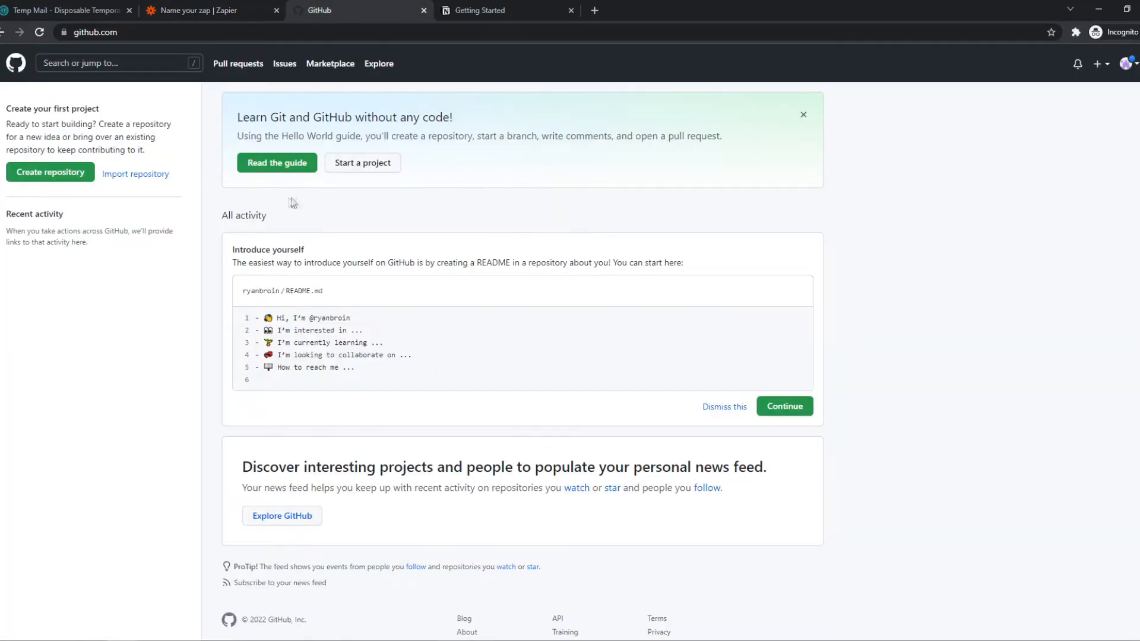
pyautogui.click(1100, 64)
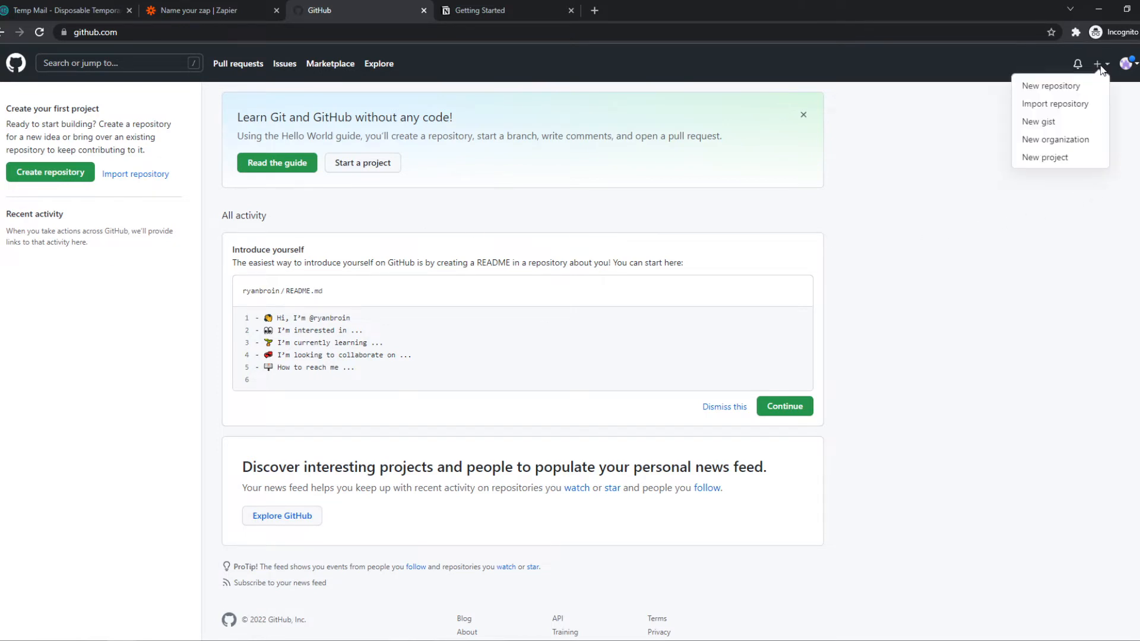
pyautogui.click(1055, 139)
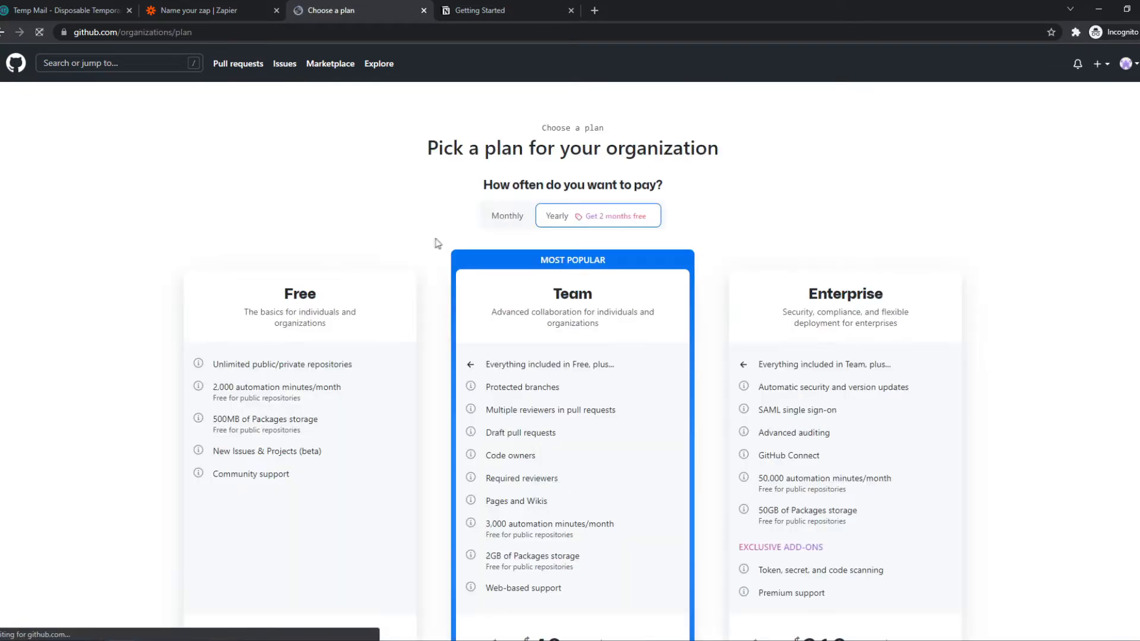
pyautogui.scroll(-3)
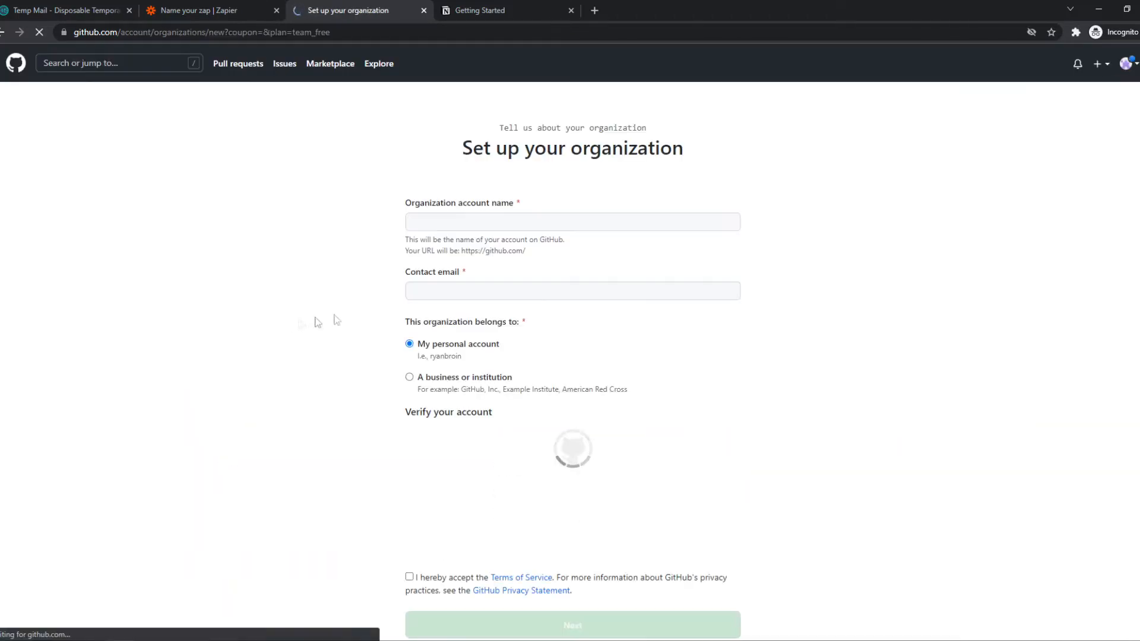
pyautogui.write('test')
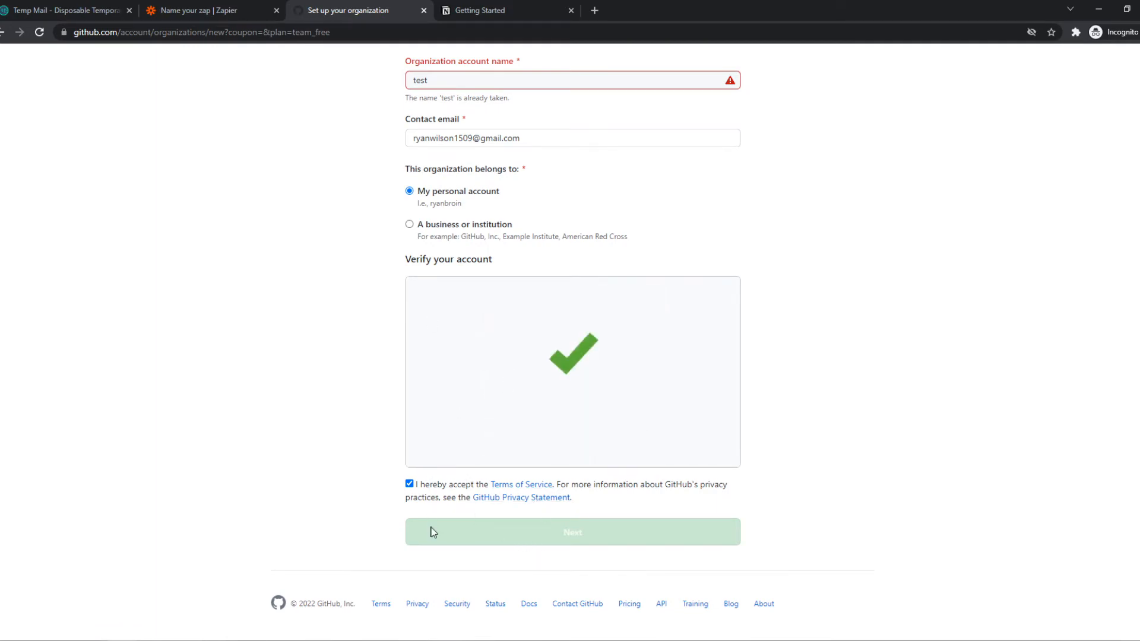
pyautogui.scroll(3)
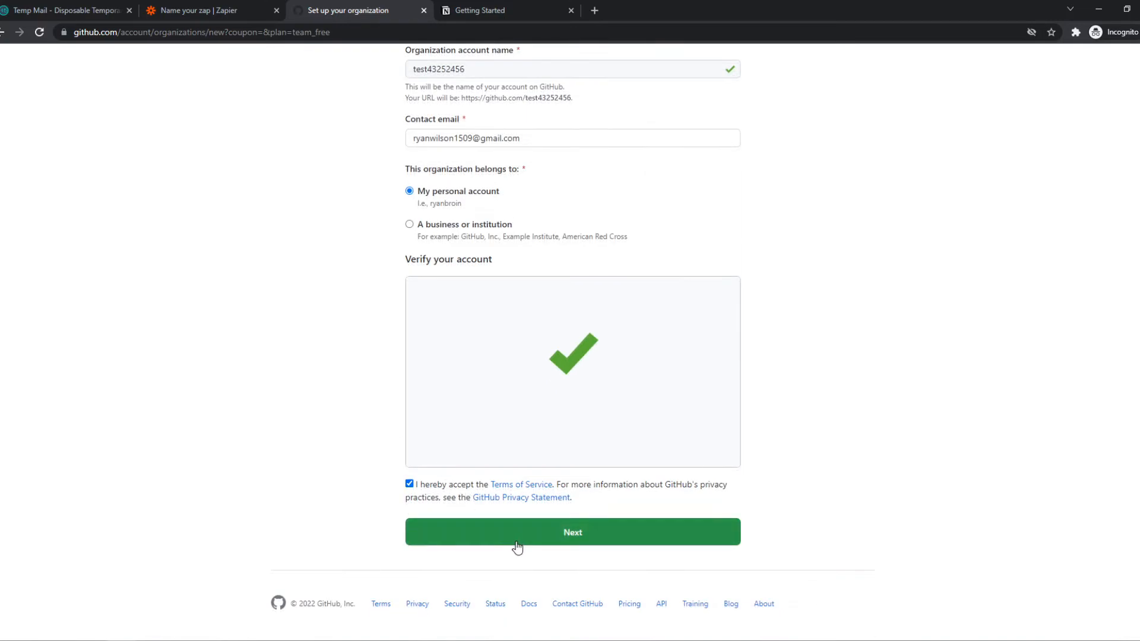
# Create the organization, skip member invites and submit the welcome survey to reach its overview.
pyautogui.click(572, 532)
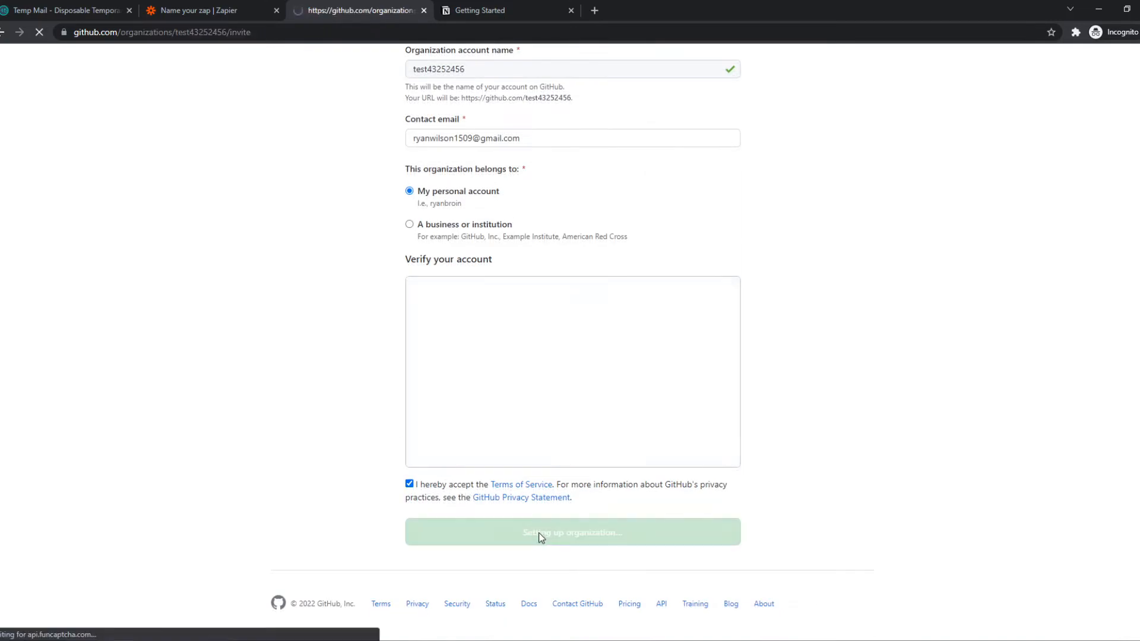
pyautogui.click(572, 532)
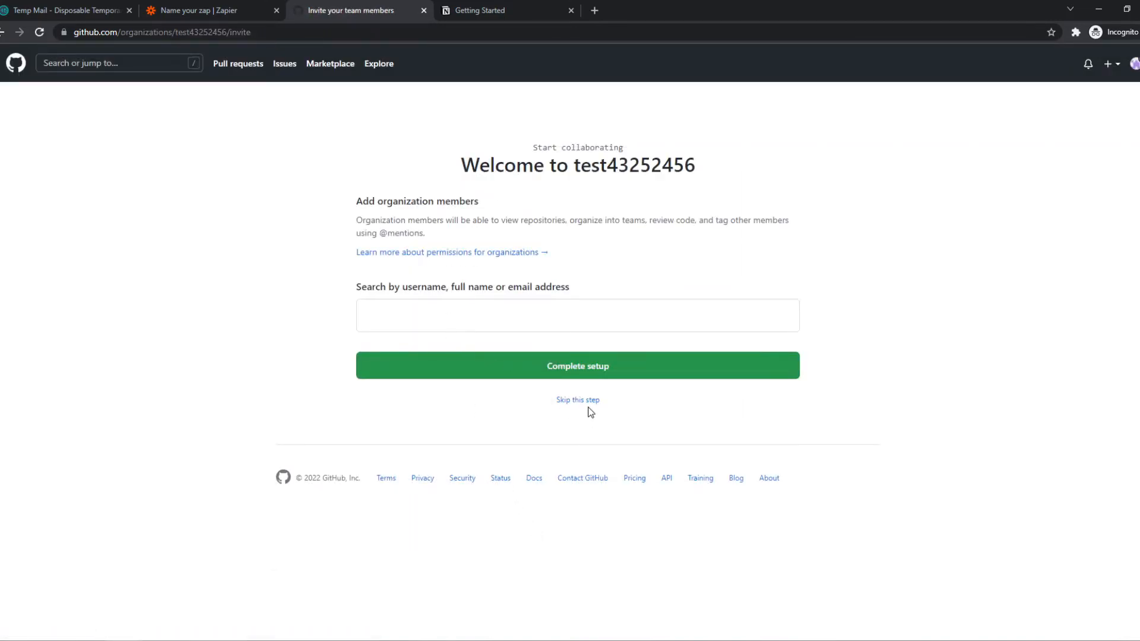
pyautogui.click(577, 399)
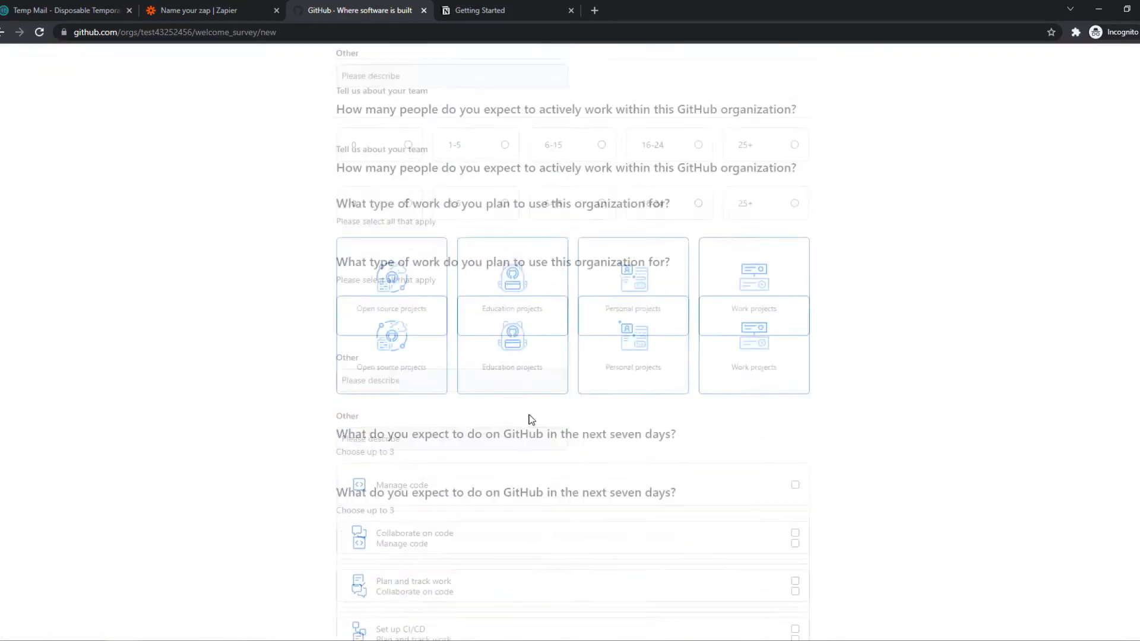
pyautogui.click(571, 520)
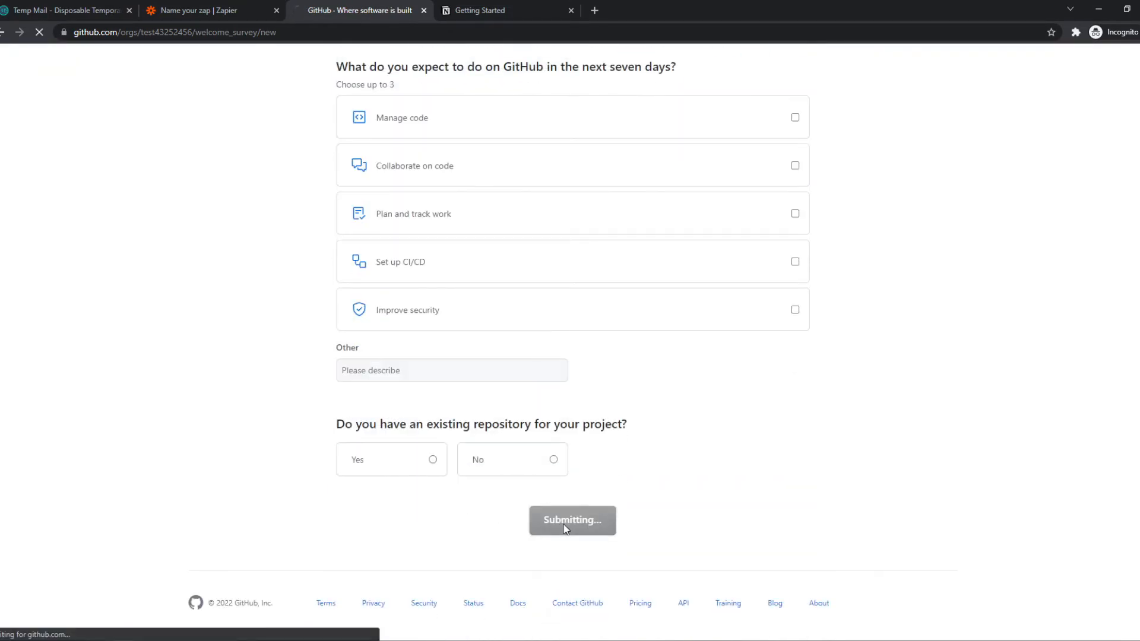
pyautogui.click(571, 520)
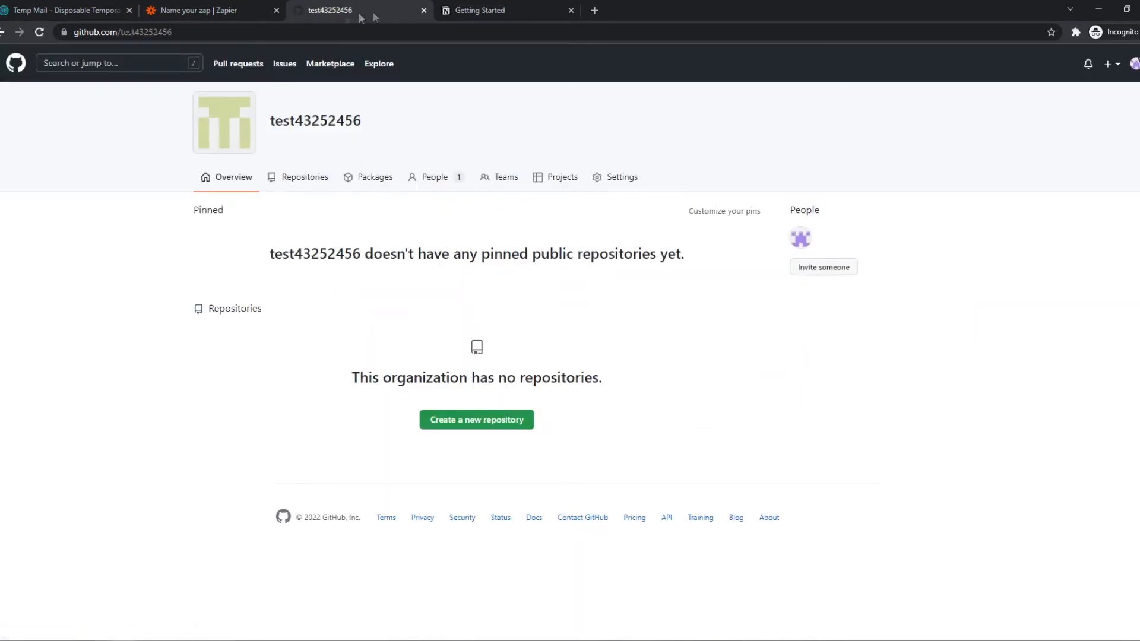
# Retry the trigger test, then skip it so example organization data serves as the sample.
pyautogui.click(212, 10)
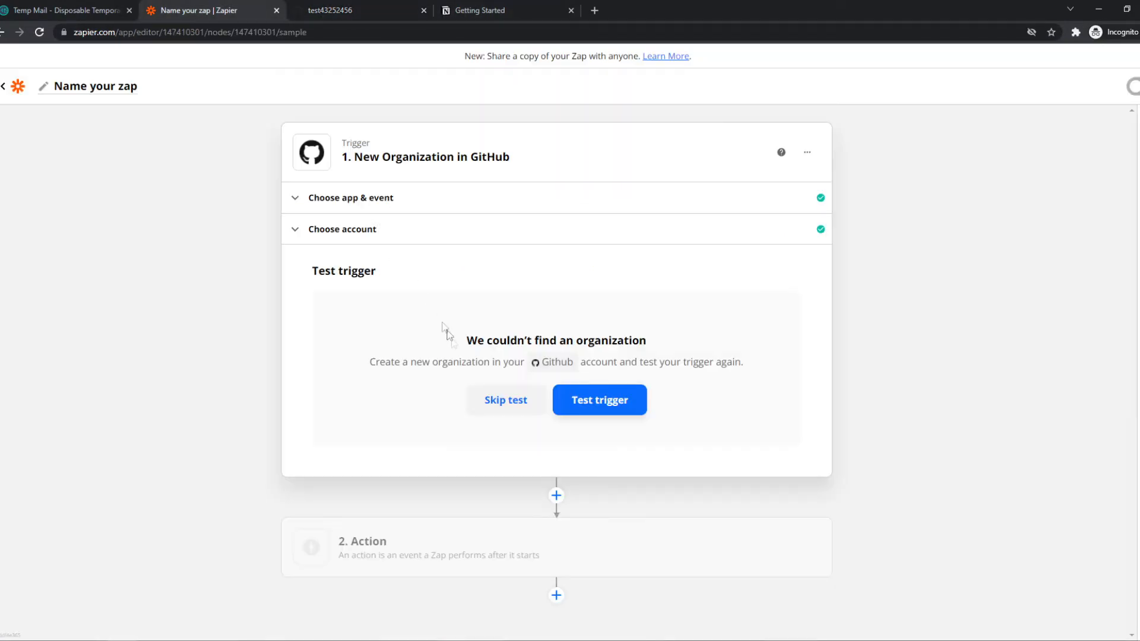
pyautogui.click(598, 399)
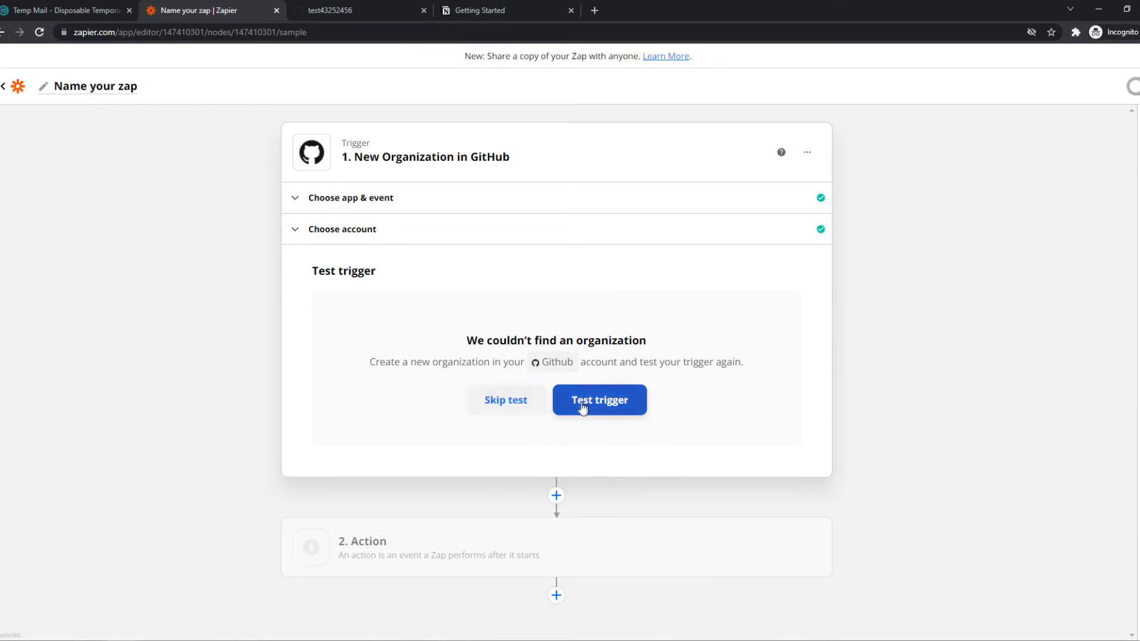
pyautogui.click(506, 400)
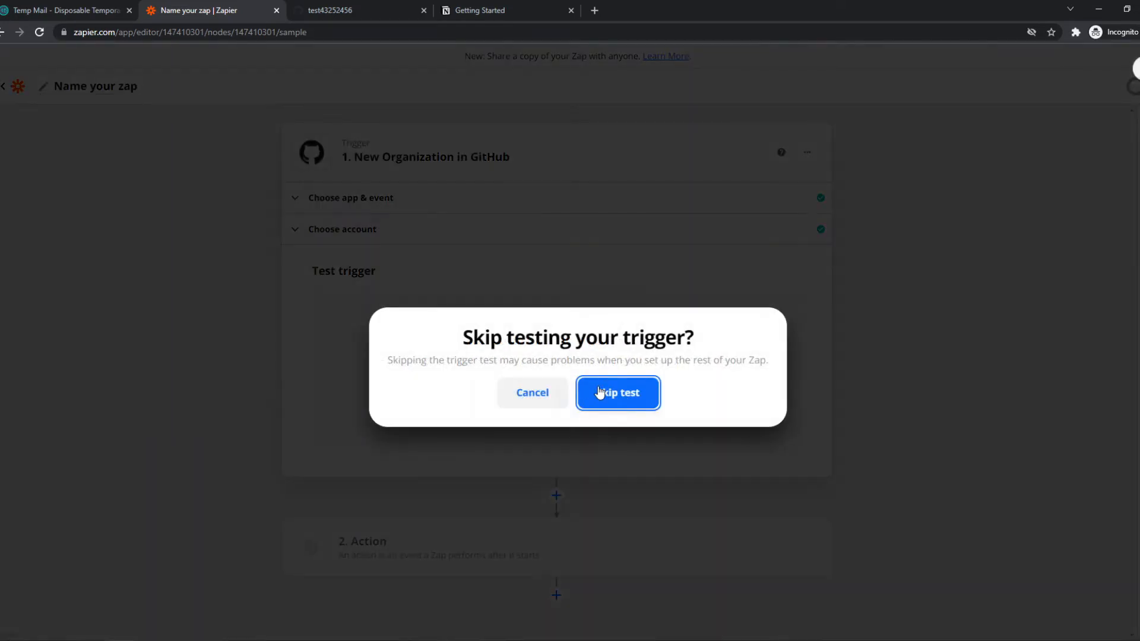
pyautogui.click(616, 394)
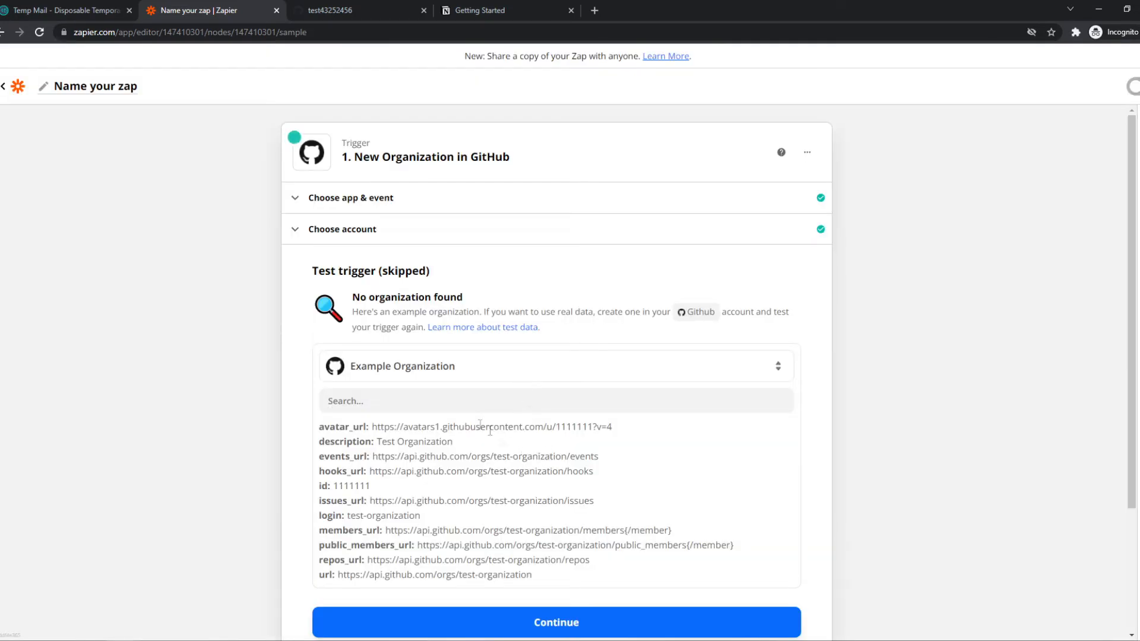
pyautogui.scroll(-3)
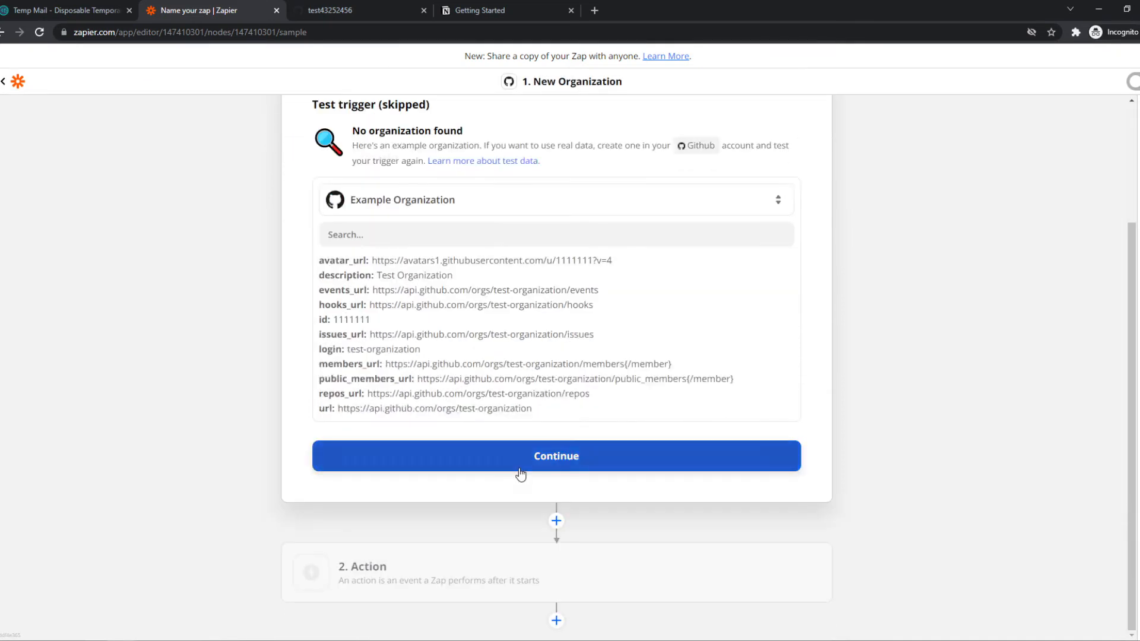
# Choose Notion as the action app with Create Page as the action event.
pyautogui.click(556, 456)
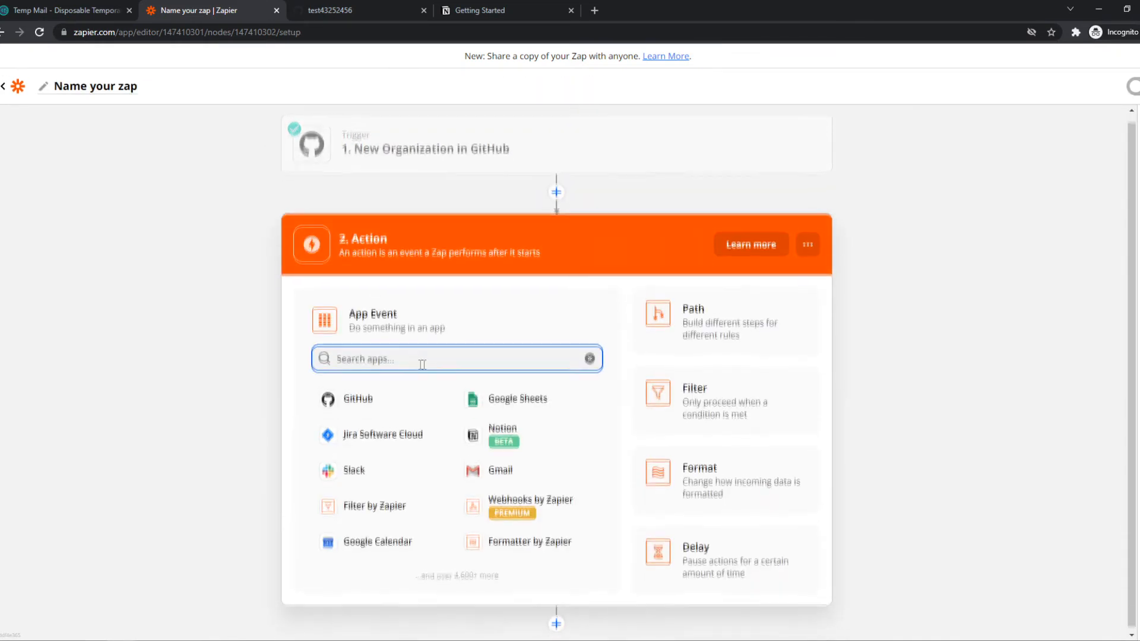
pyautogui.write('notion')
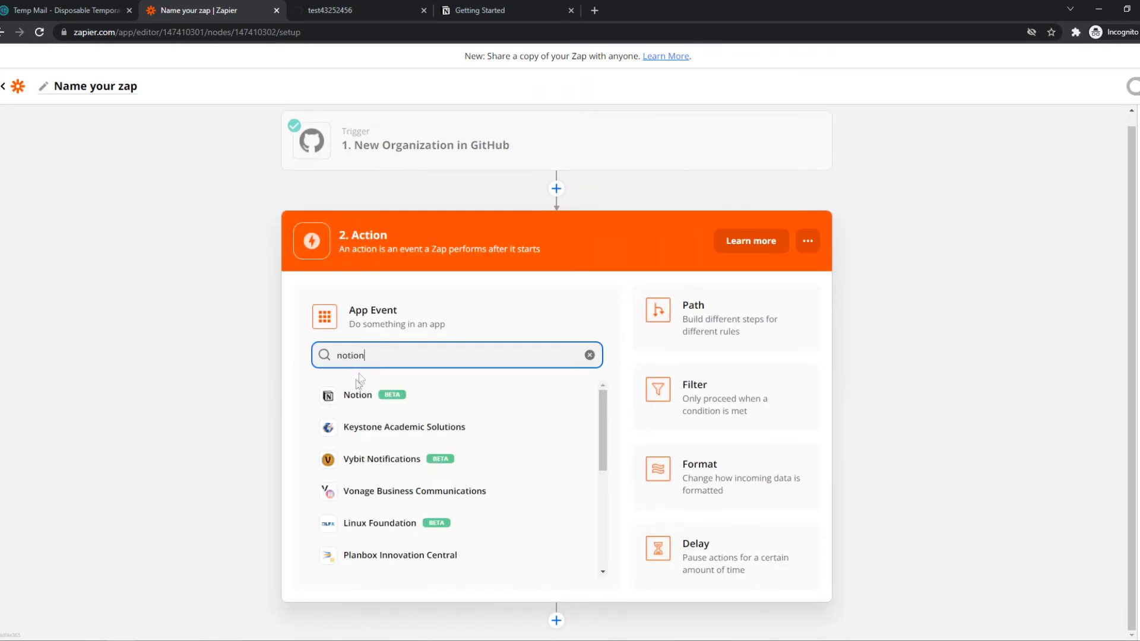
pyautogui.click(358, 394)
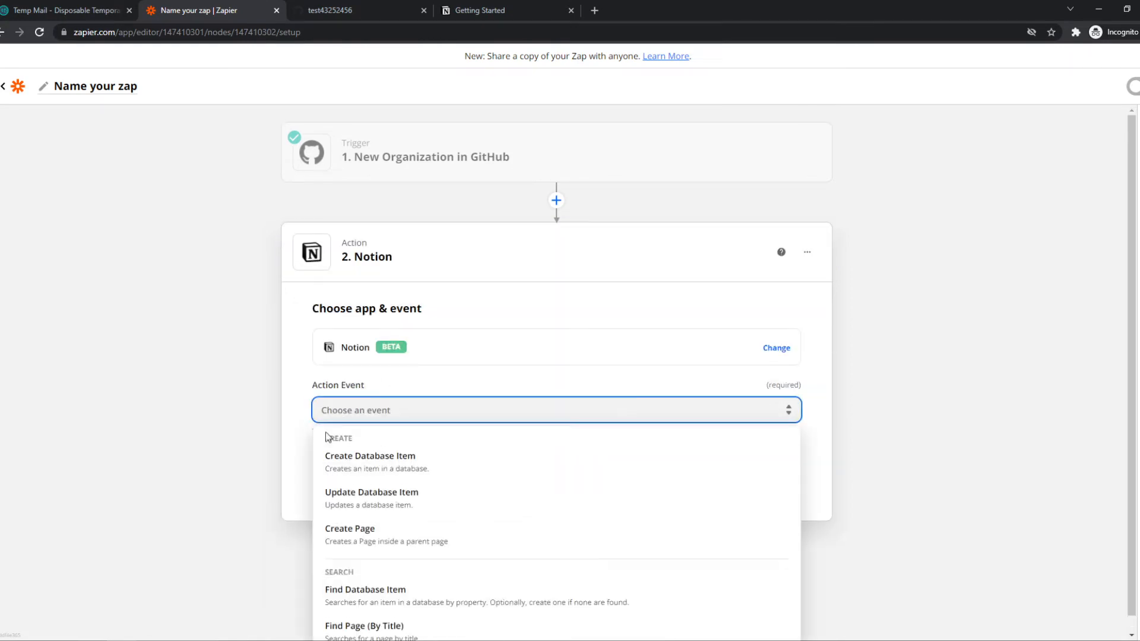
pyautogui.scroll(3)
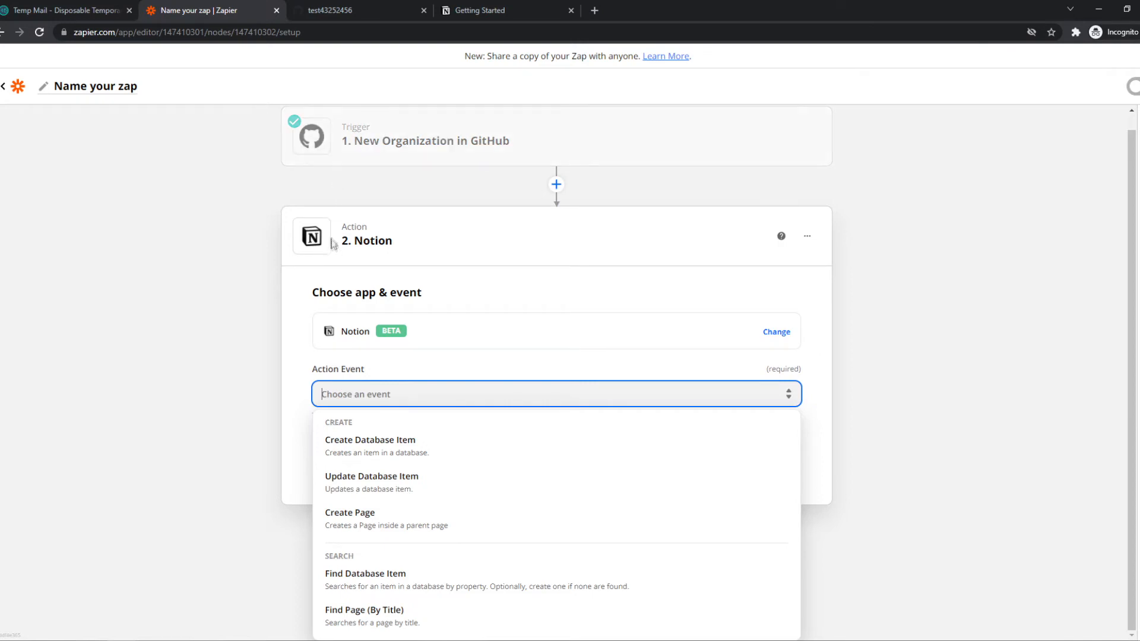
pyautogui.click(349, 513)
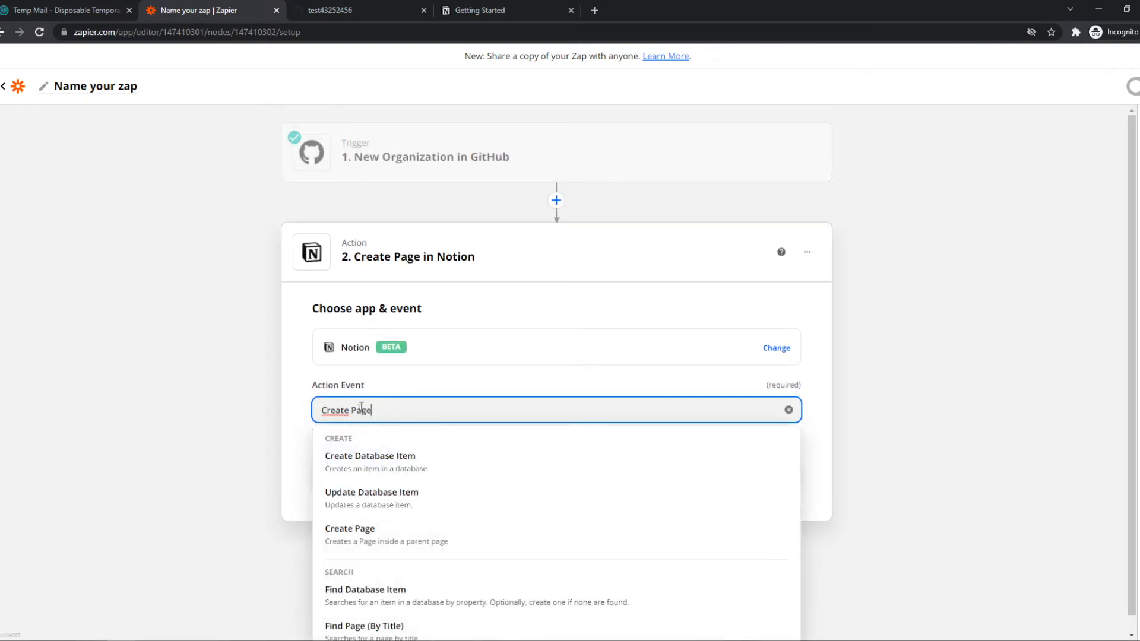
# Select and confirm the connected Notion account for the action.
pyautogui.click(350, 529)
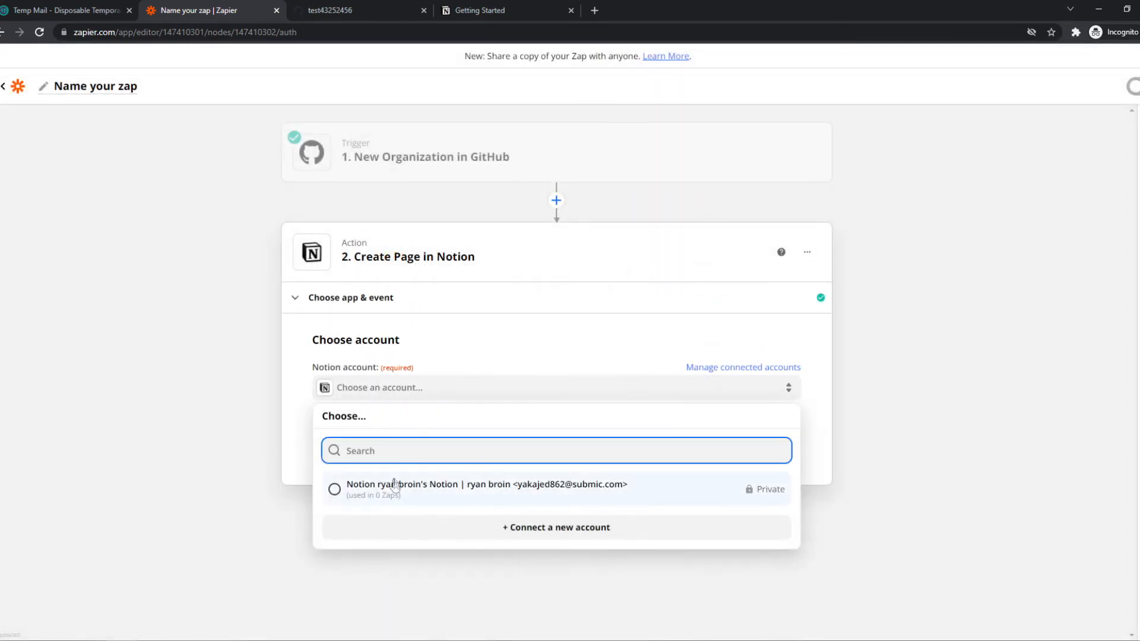
pyautogui.click(484, 488)
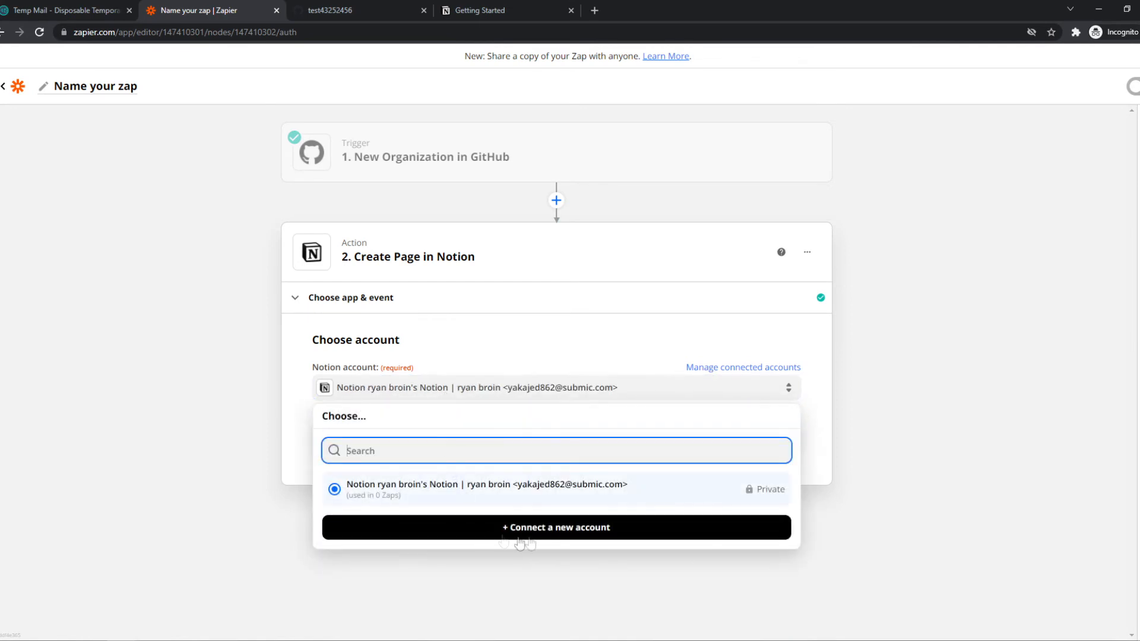
pyautogui.click(483, 484)
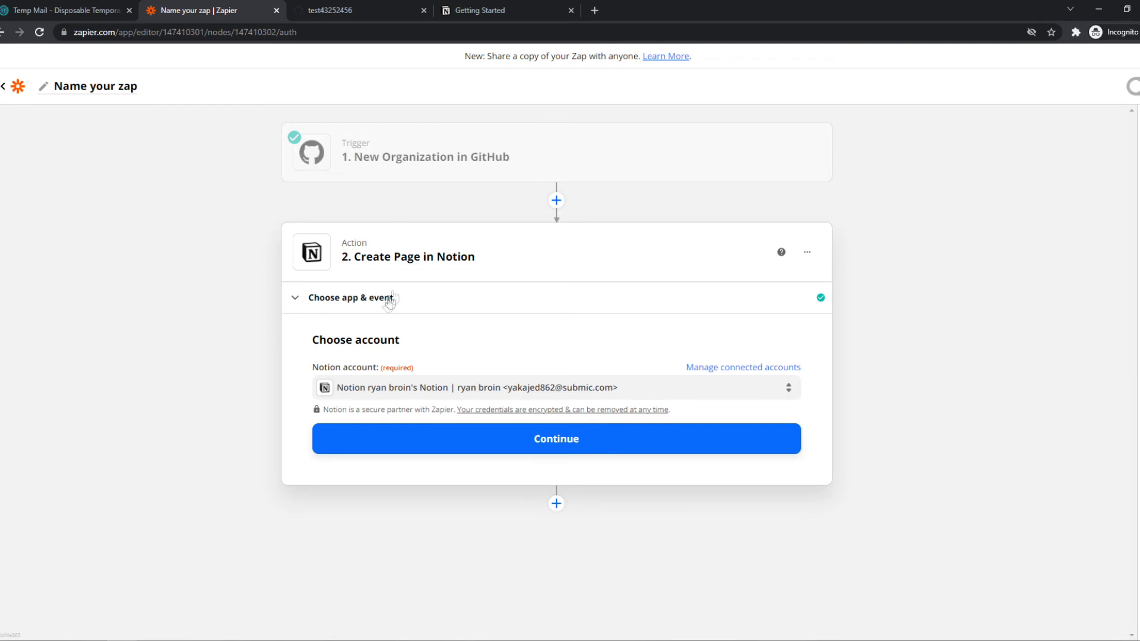
pyautogui.moveTo(501, 443)
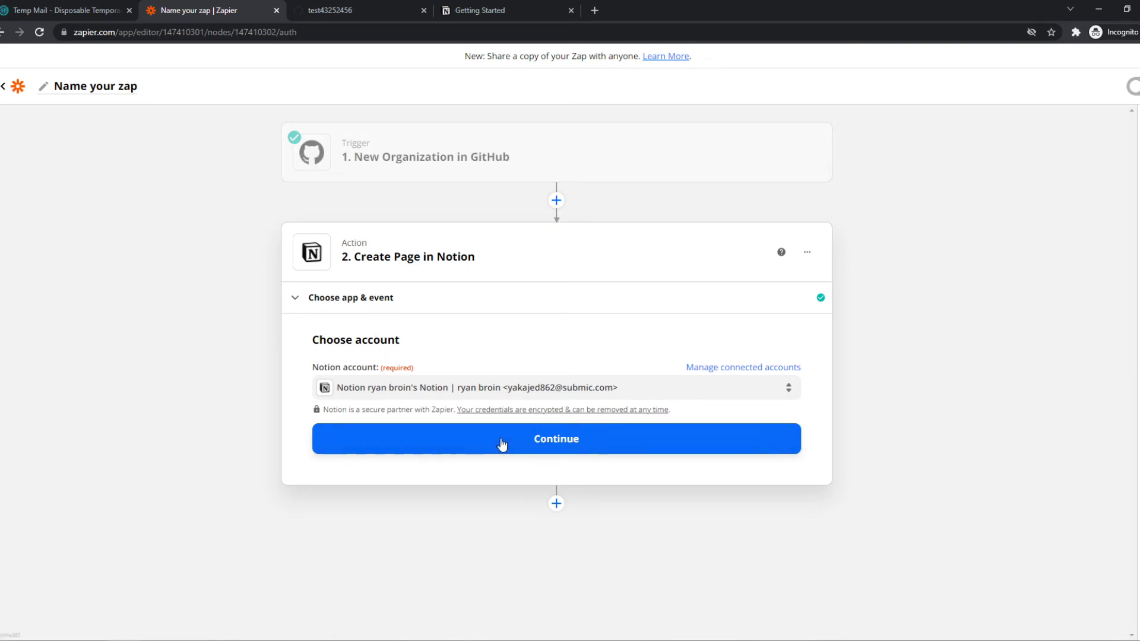
# Set test 1 as the parent page for the Notion Create Page action.
pyautogui.click(555, 439)
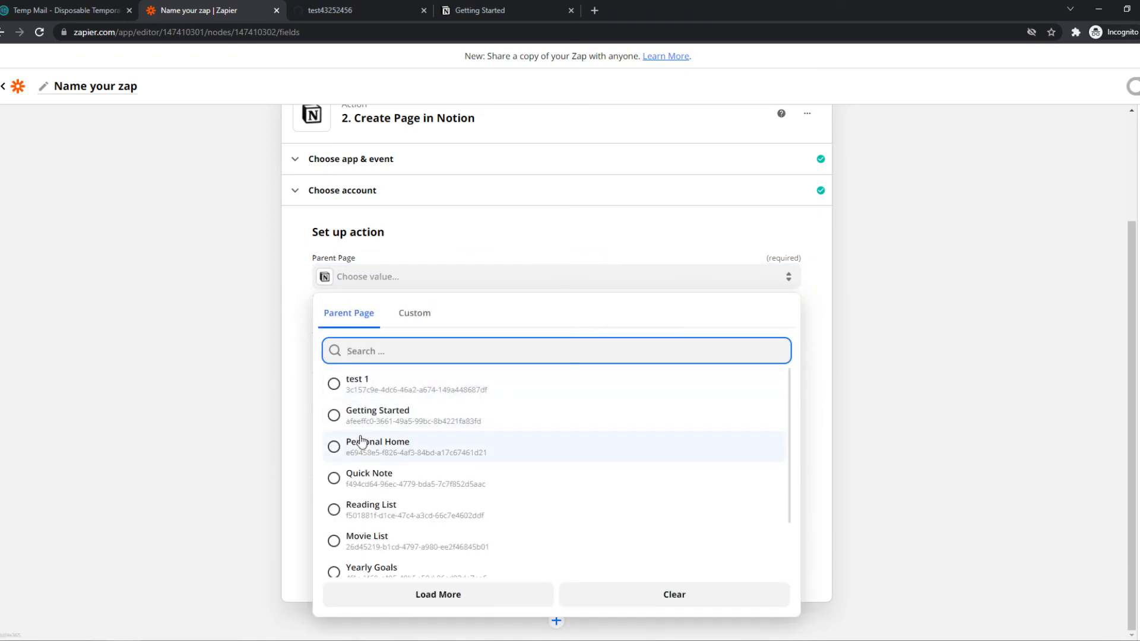
pyautogui.click(358, 384)
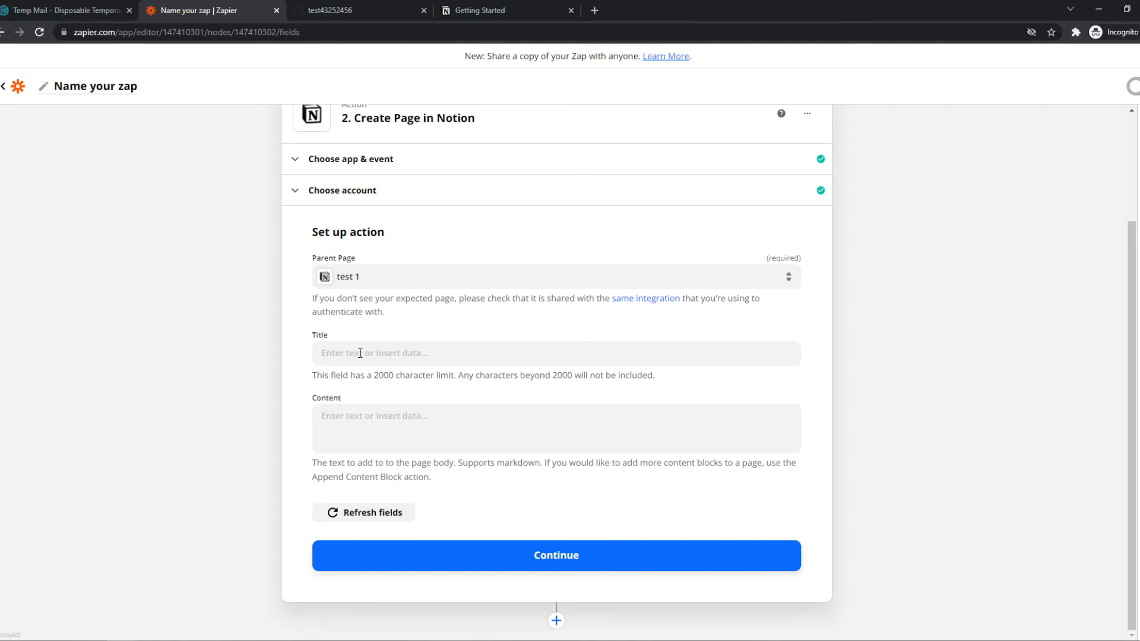
pyautogui.moveTo(438, 432)
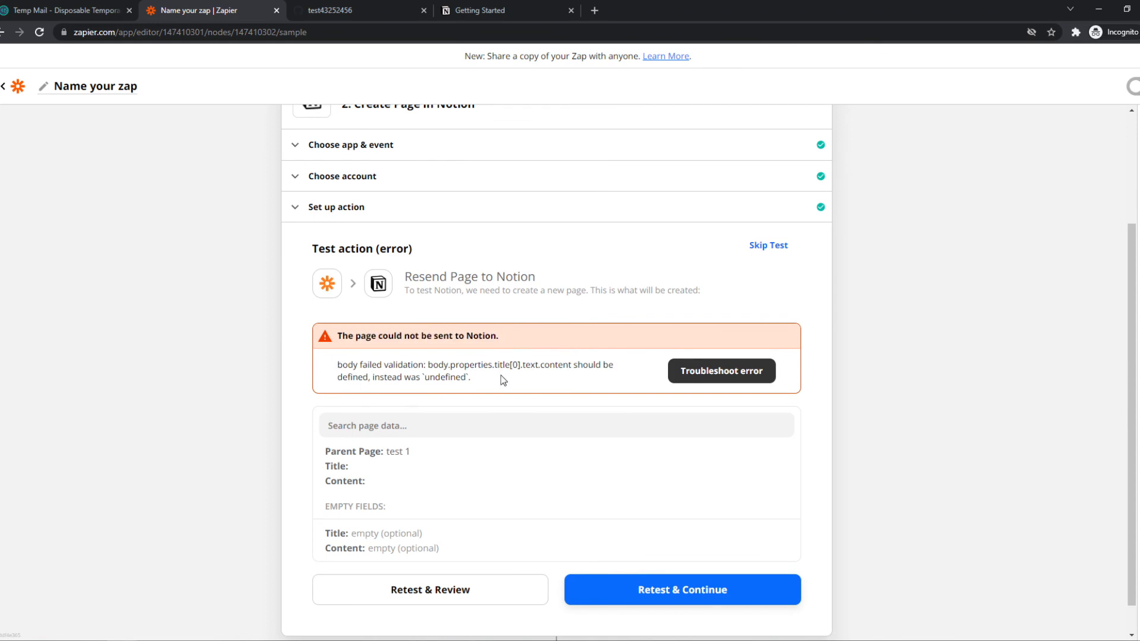
pyautogui.moveTo(496, 352)
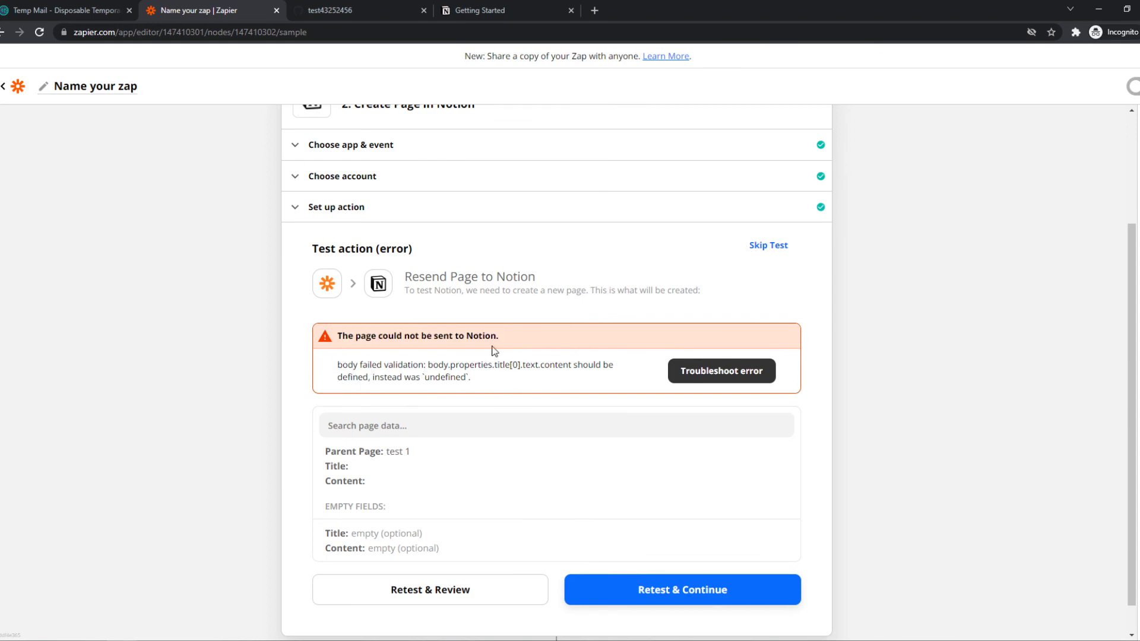
pyautogui.click(486, 11)
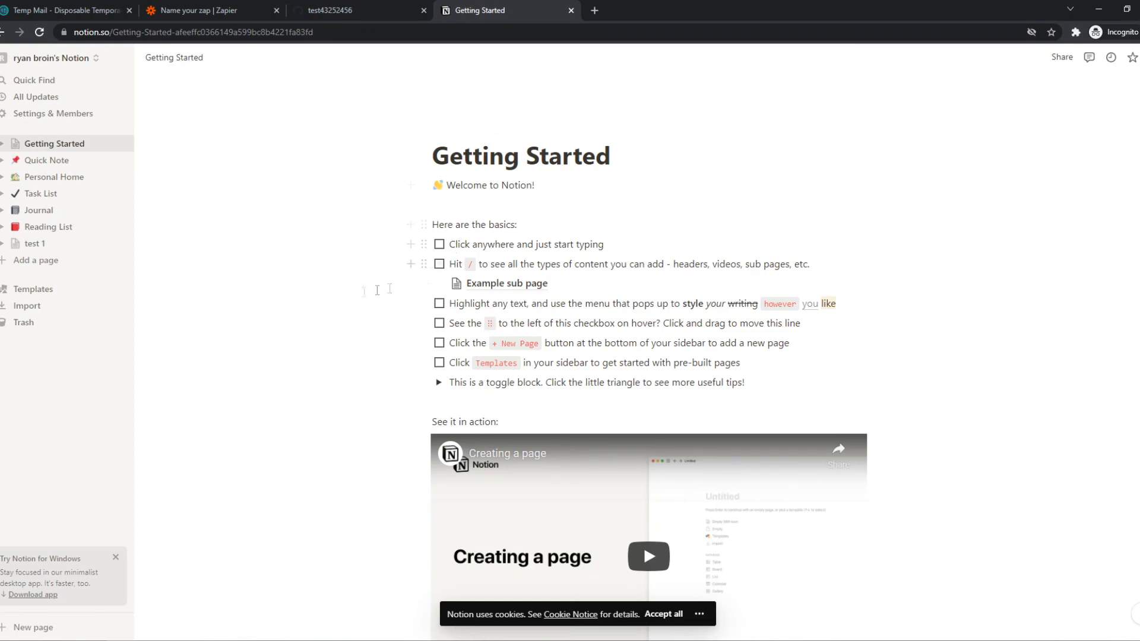
pyautogui.moveTo(243, 9)
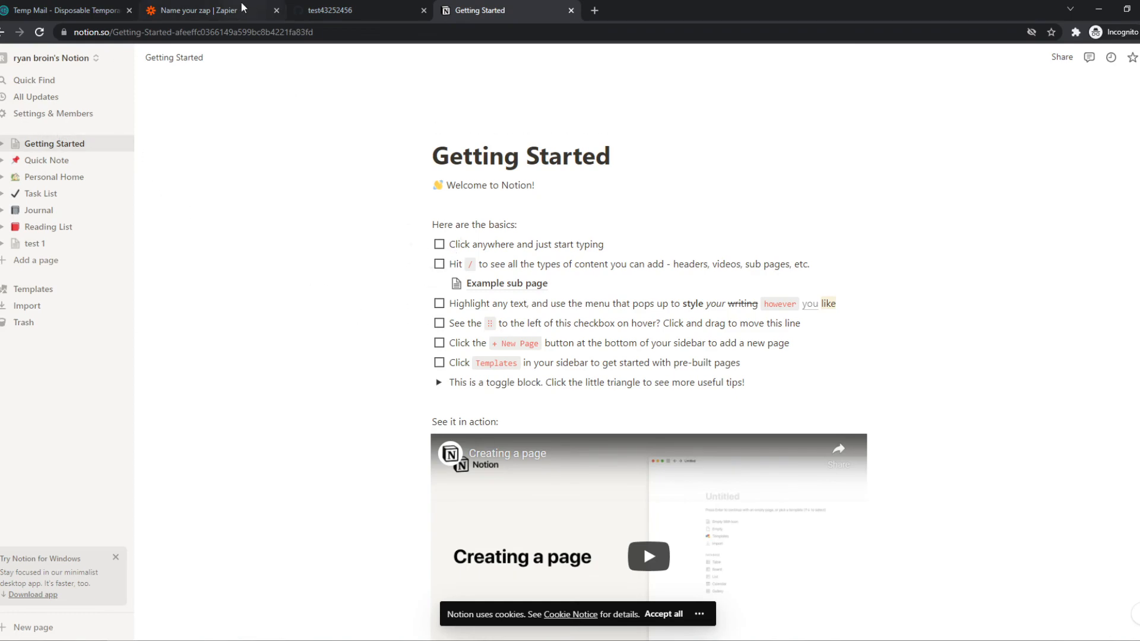
pyautogui.click(211, 11)
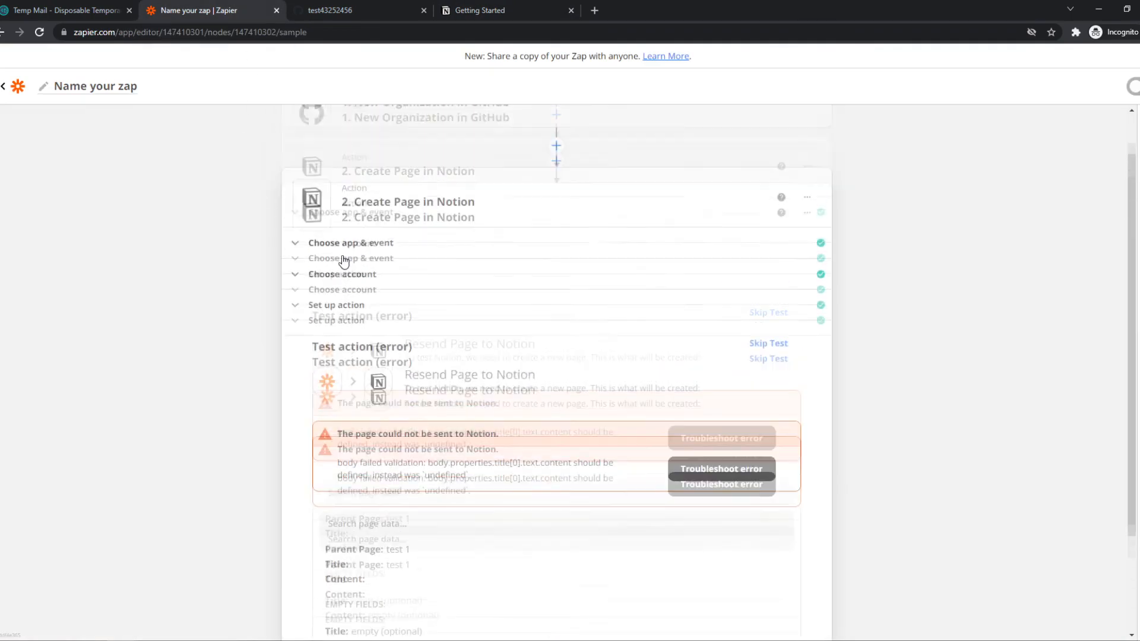